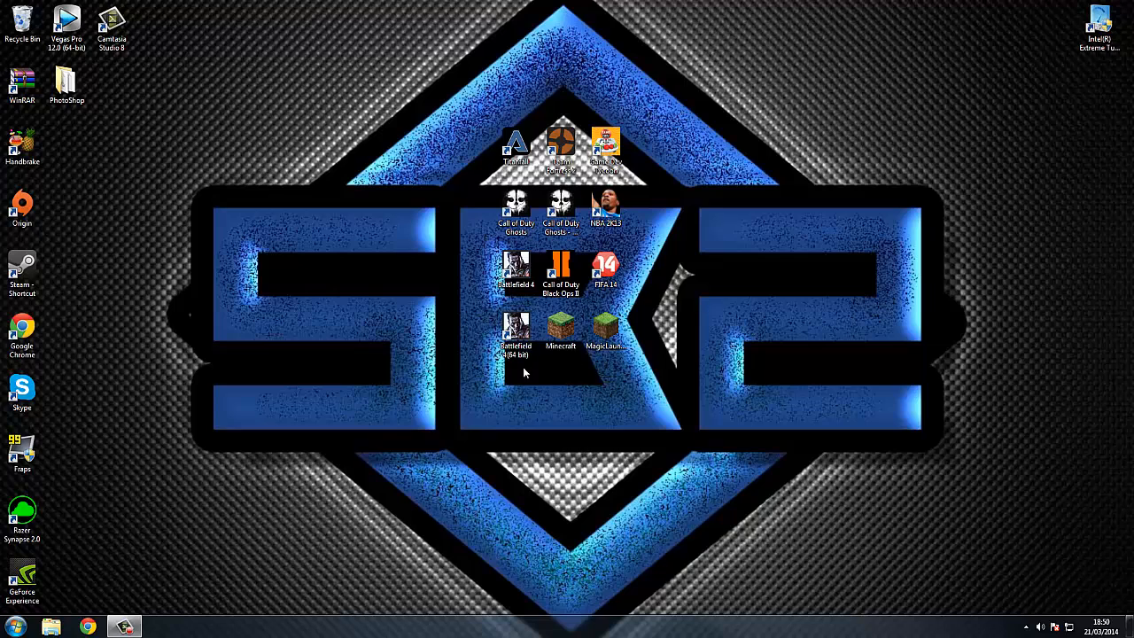
pyautogui.moveTo(807, 550)
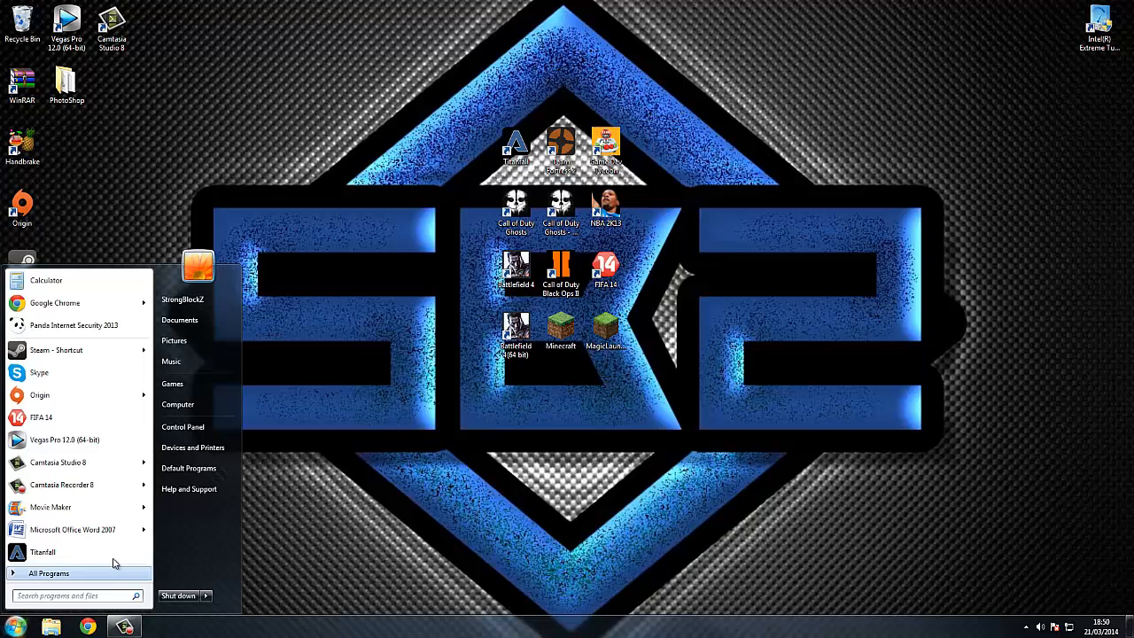
# Step: Bring up the Computer context menu from the Start menu to reach its Properties
pyautogui.rightClick(178, 404)
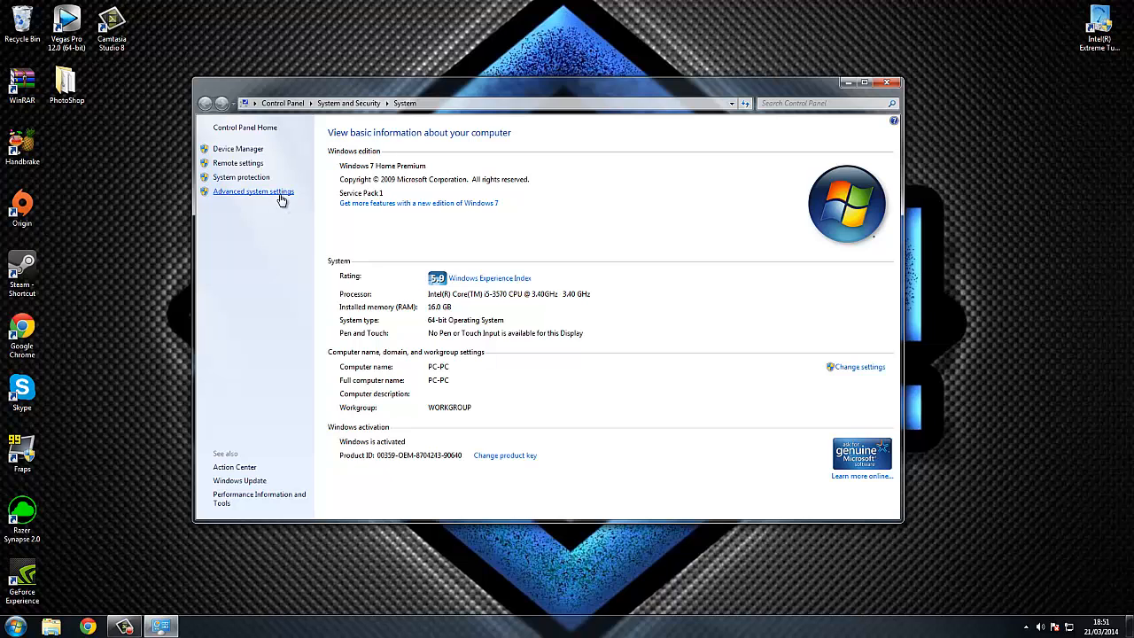
pyautogui.moveTo(280, 199)
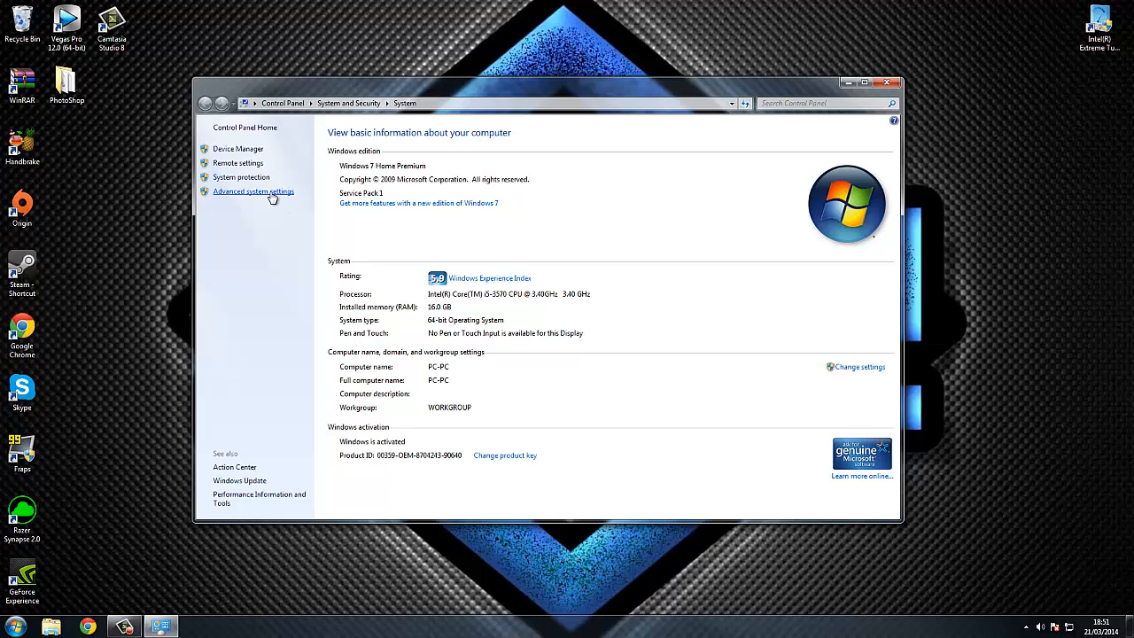
# Step: Reach the Performance Options visual effects list via Advanced system settings
pyautogui.click(253, 192)
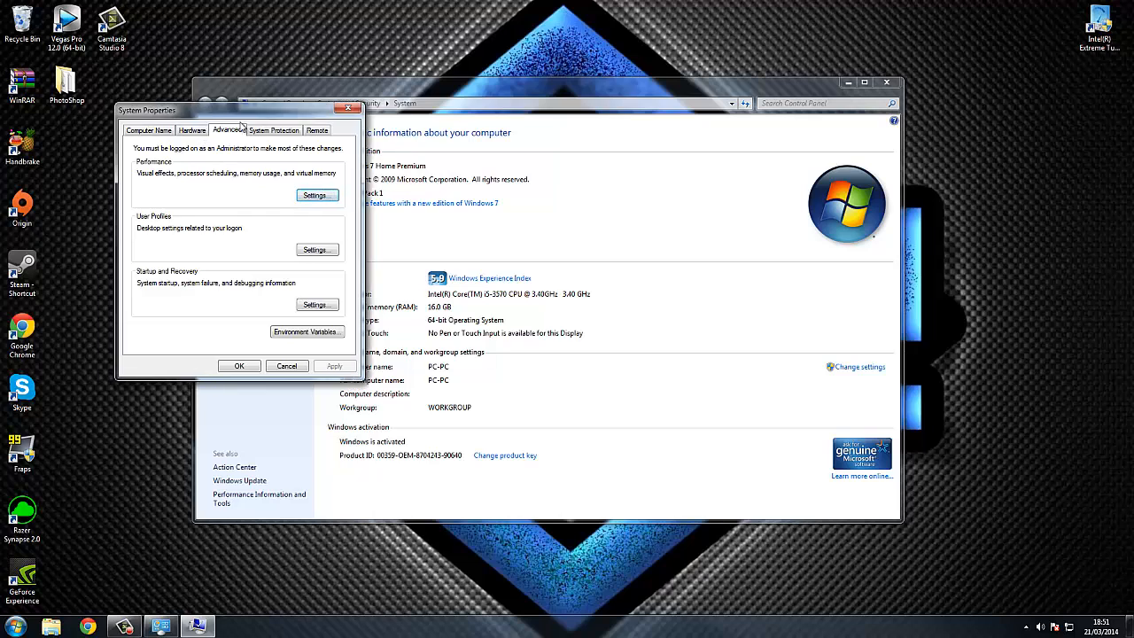
pyautogui.moveTo(146, 110); pyautogui.dragTo(209, 121)
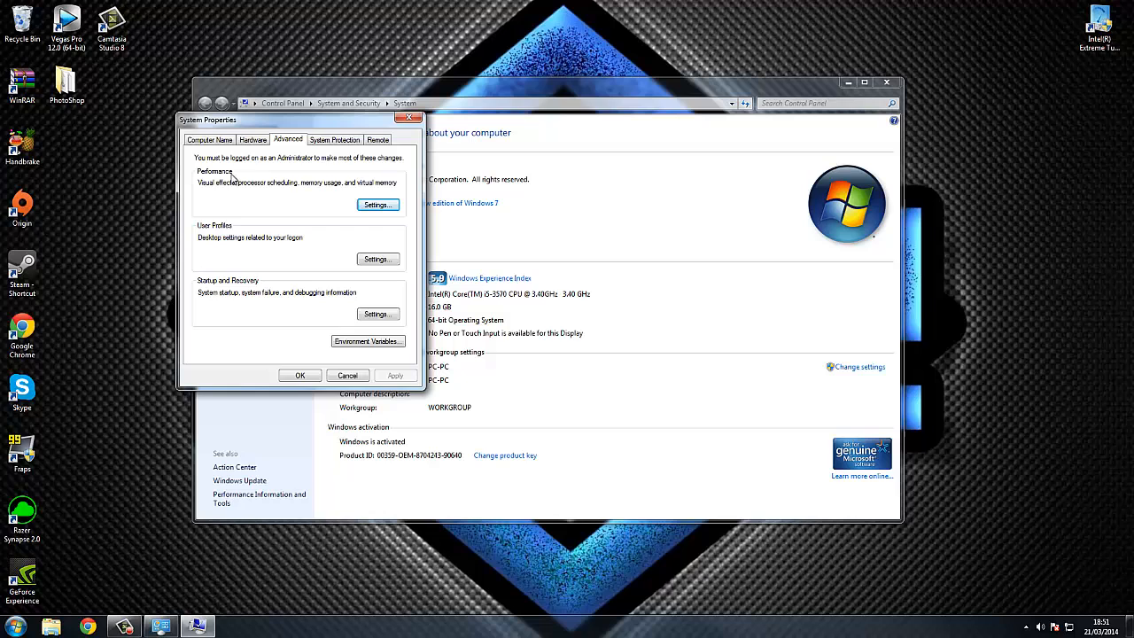
pyautogui.click(377, 206)
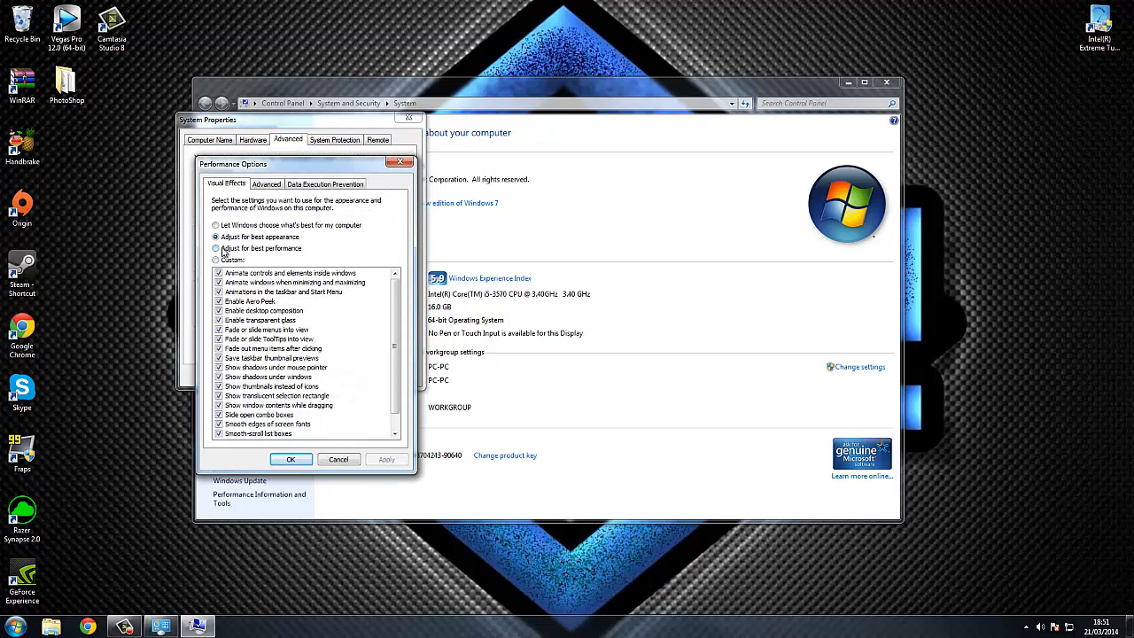
# Step: Choose 'Adjust for best performance' for visual effects and confirm with OK
pyautogui.click(216, 248)
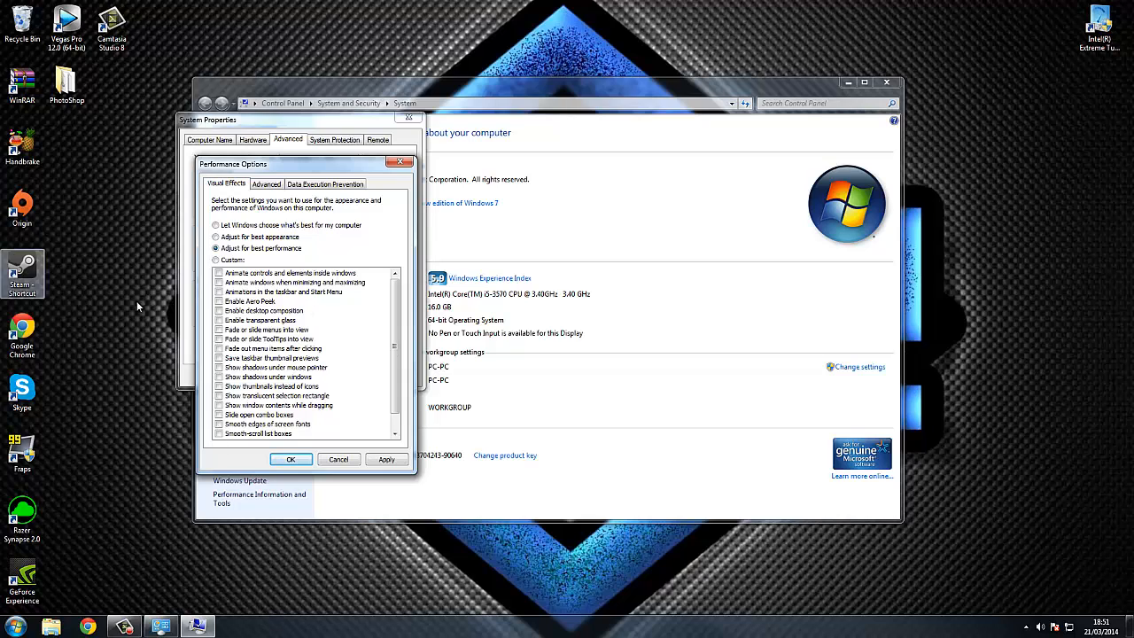
pyautogui.moveTo(358, 444)
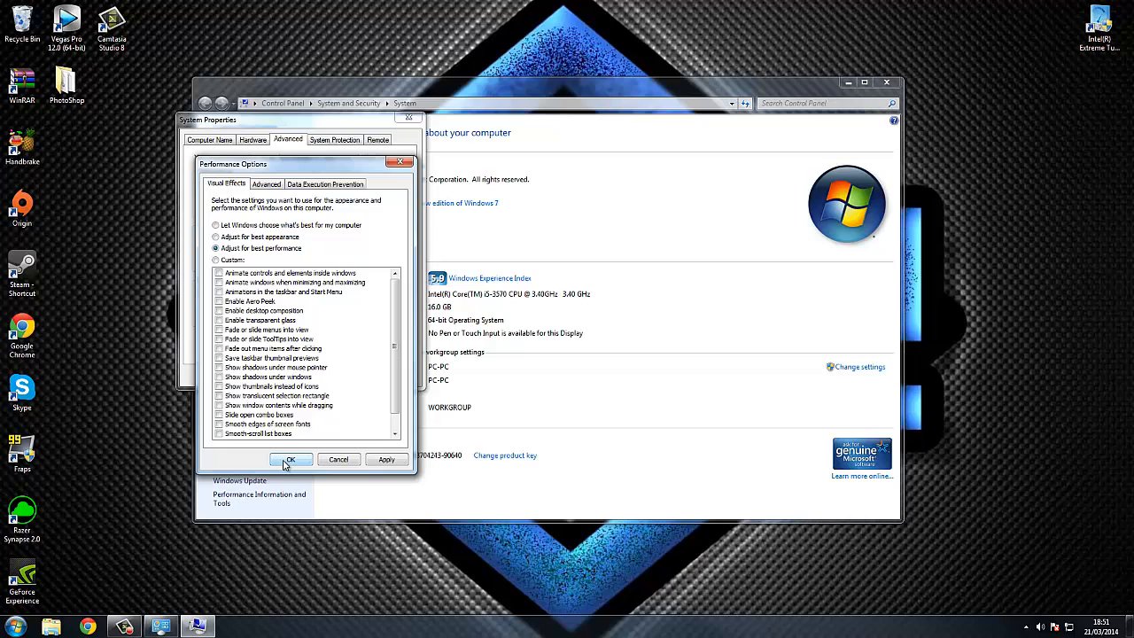
pyautogui.click(290, 461)
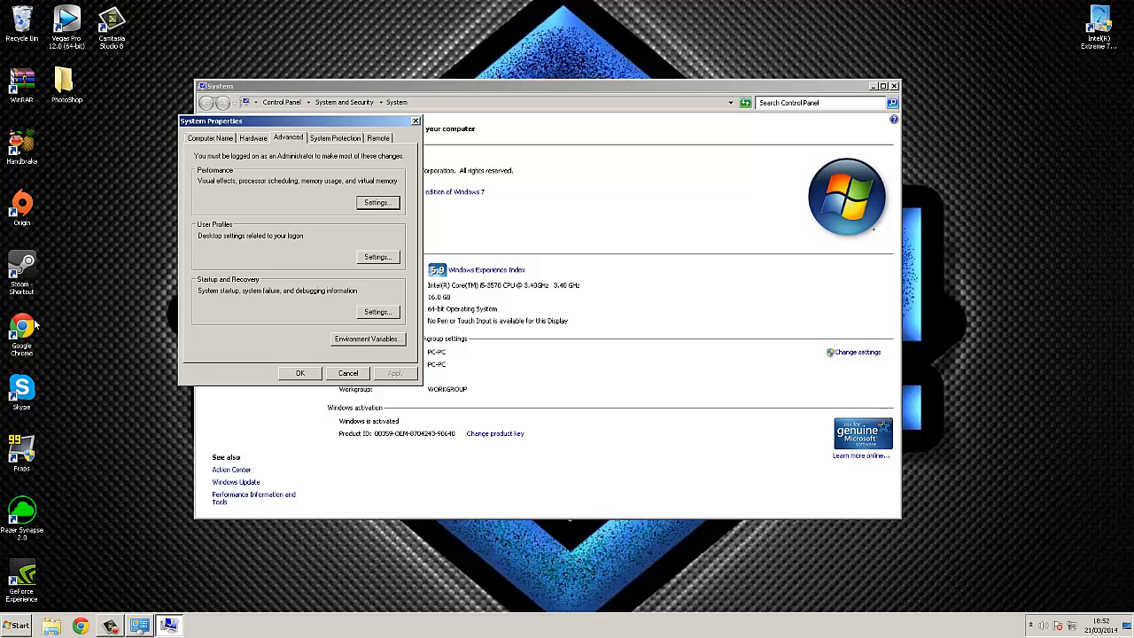
# Step: Close System Properties and the System window, then bring up the Start menu
pyautogui.click(14, 624)
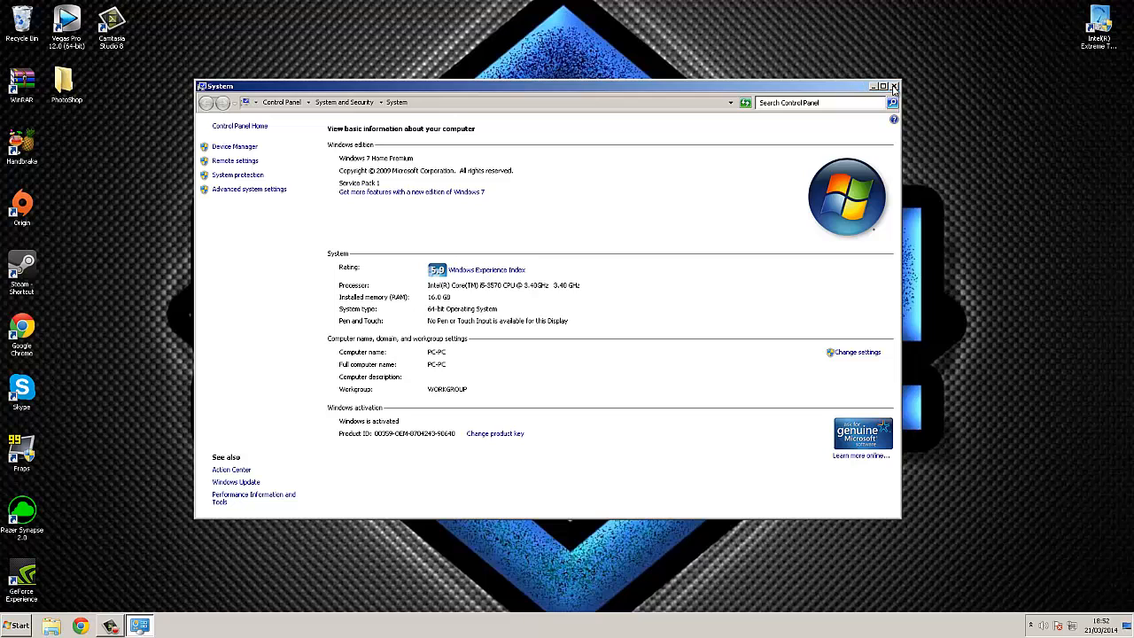
pyautogui.click(894, 85)
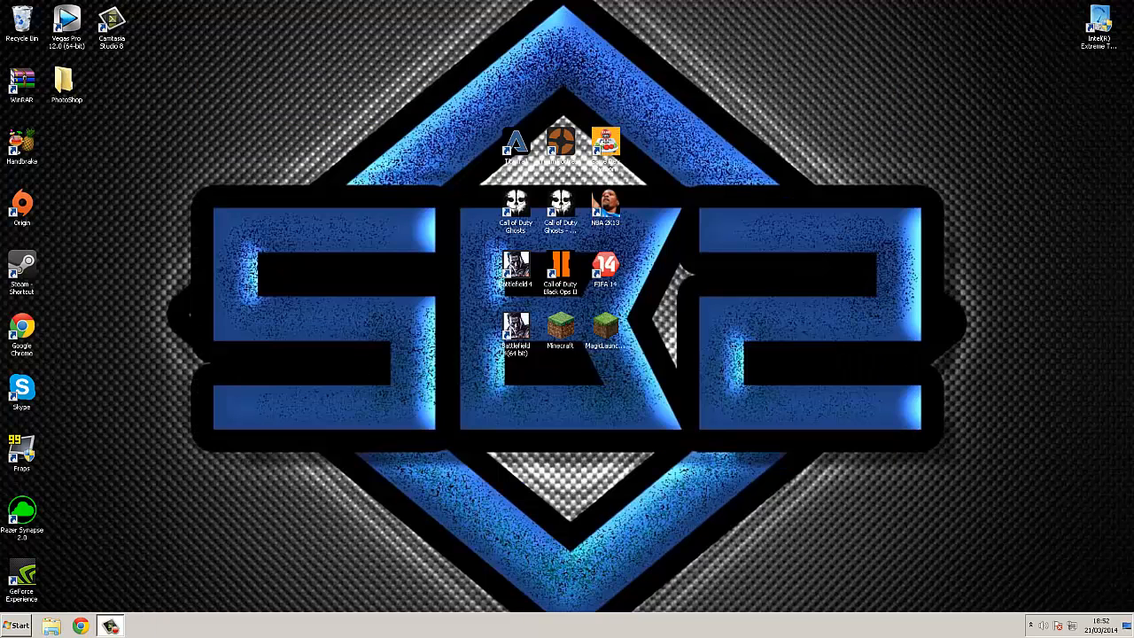
pyautogui.click(14, 626)
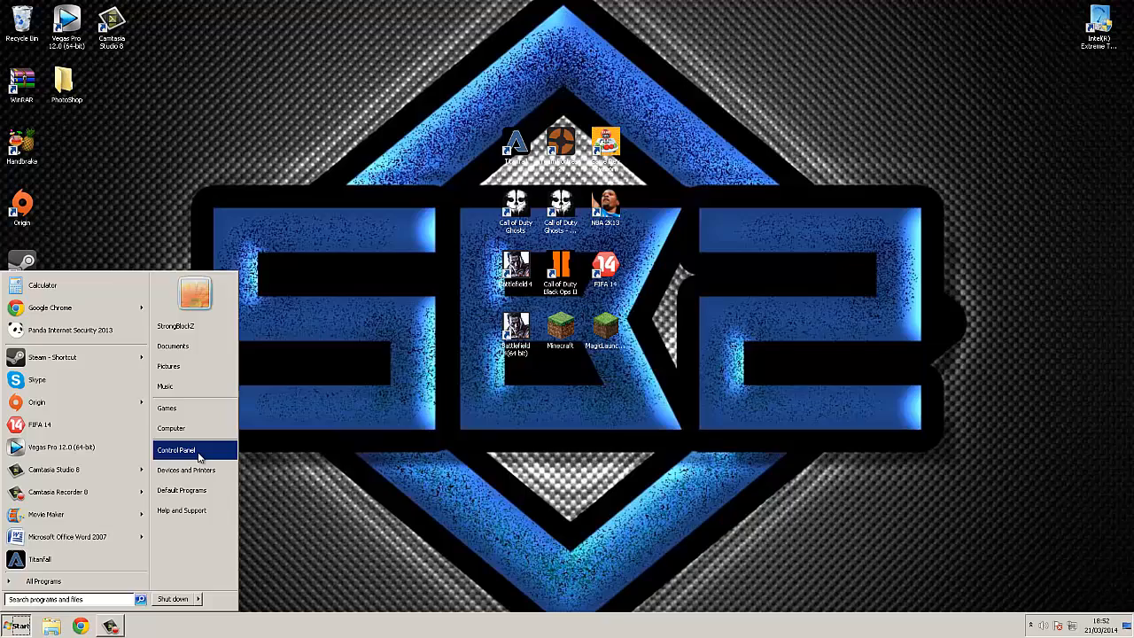
# Step: Go through Control Panel to Personalization and apply the Windows 7 Aero theme
pyautogui.click(173, 450)
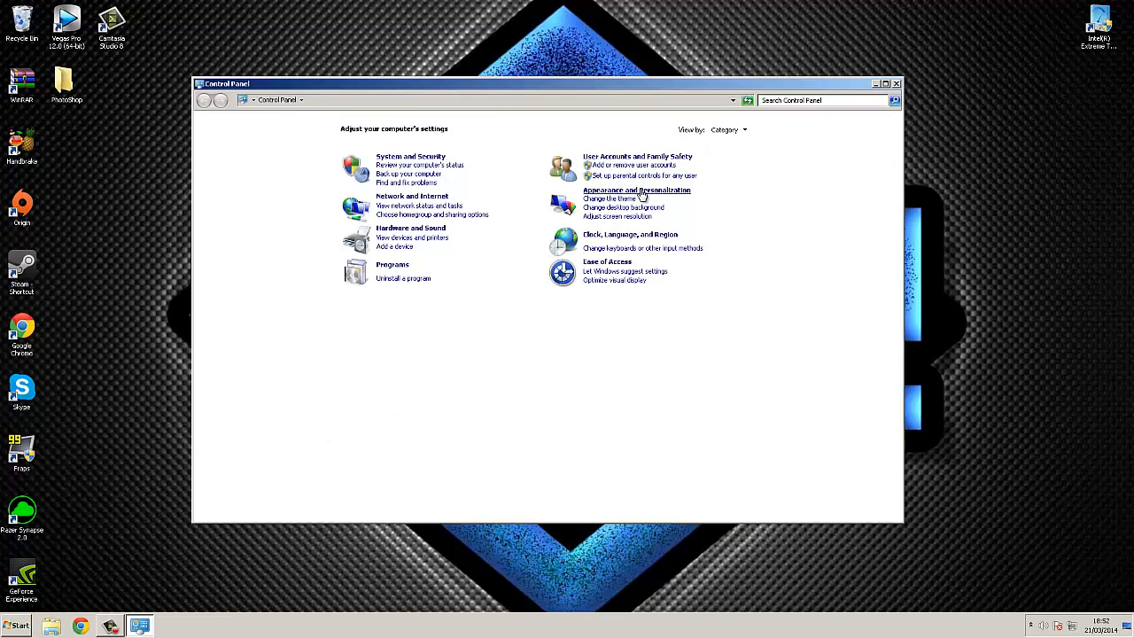
pyautogui.click(636, 190)
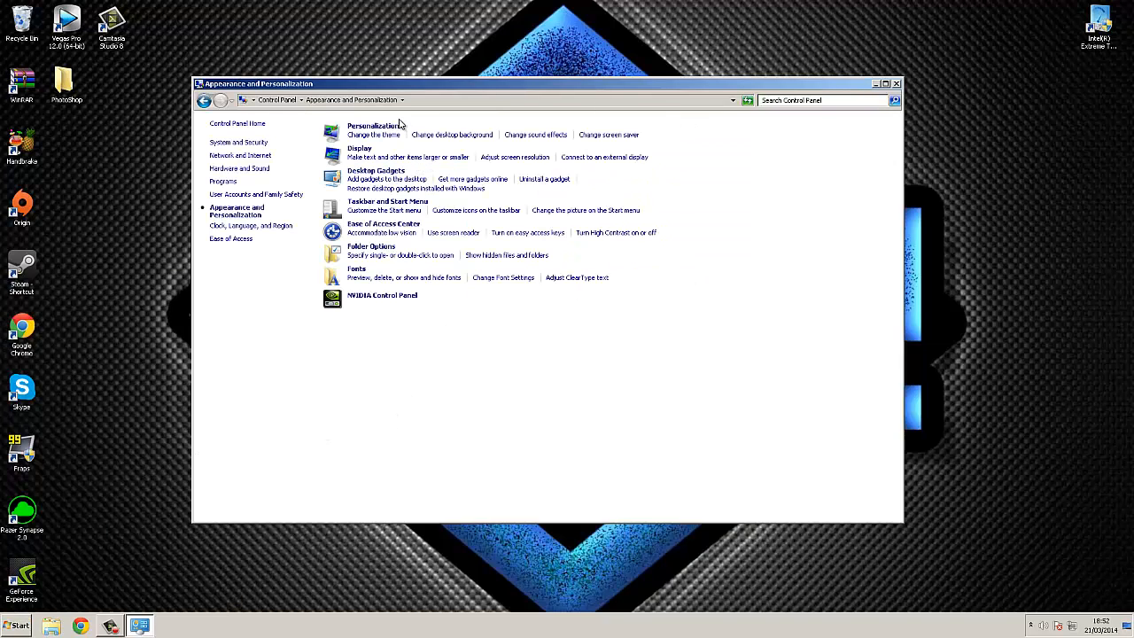
pyautogui.click(372, 124)
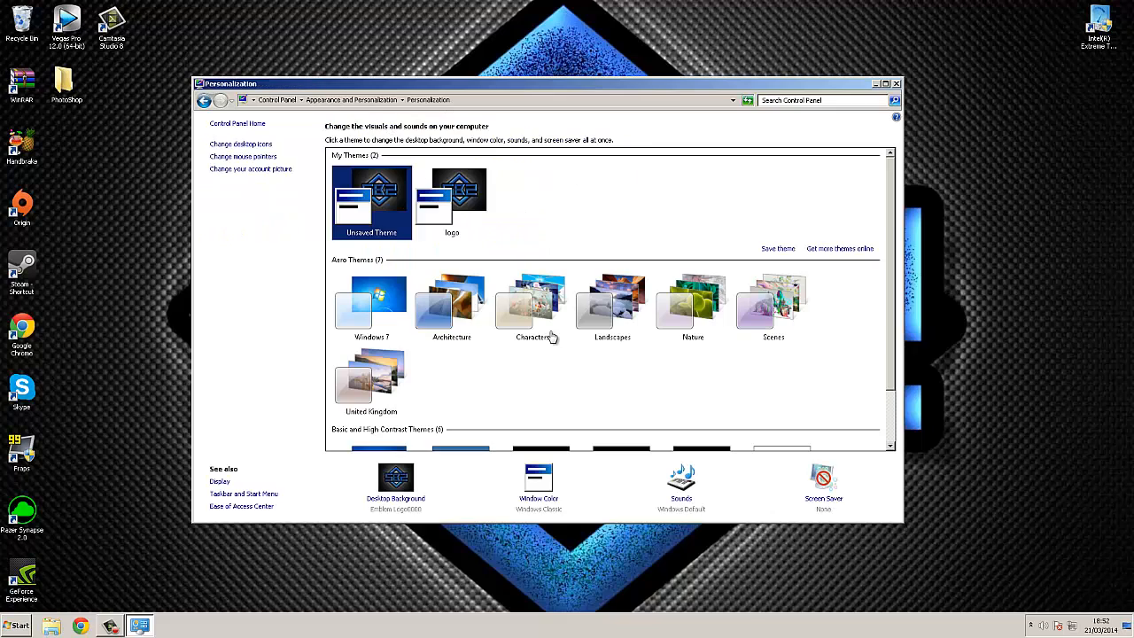
pyautogui.moveTo(340, 383)
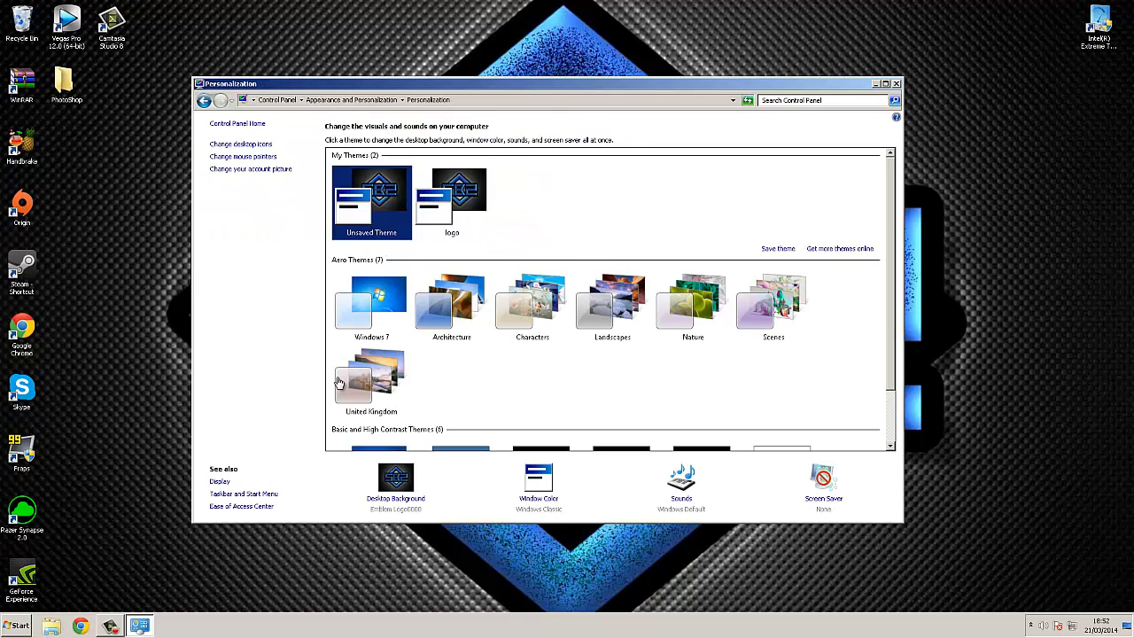
pyautogui.moveTo(493, 277)
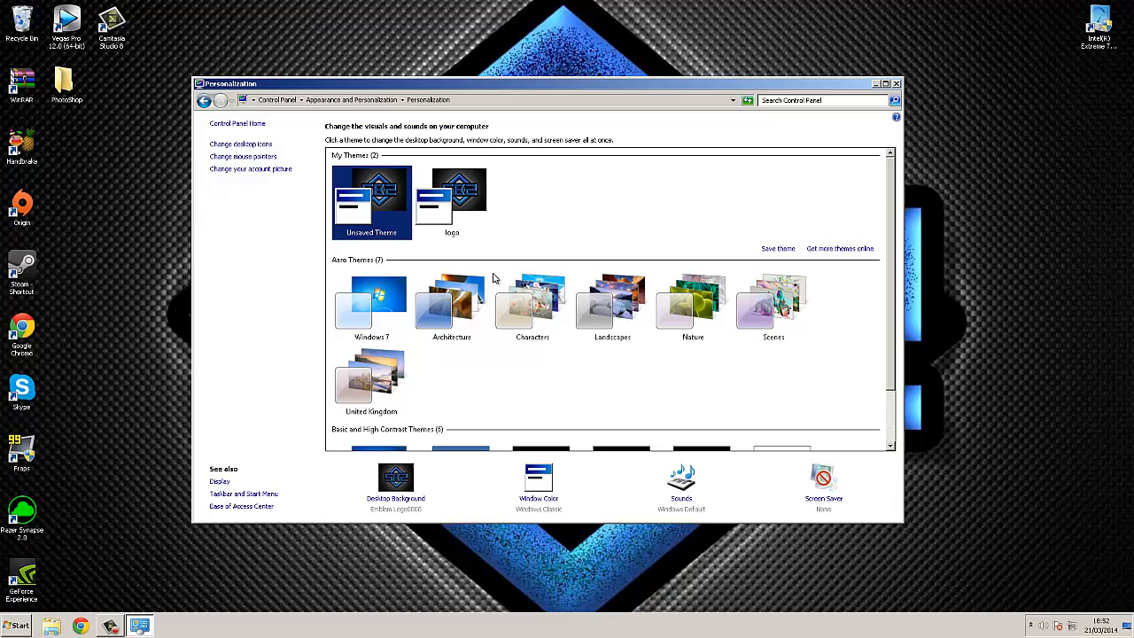
pyautogui.moveTo(429, 243)
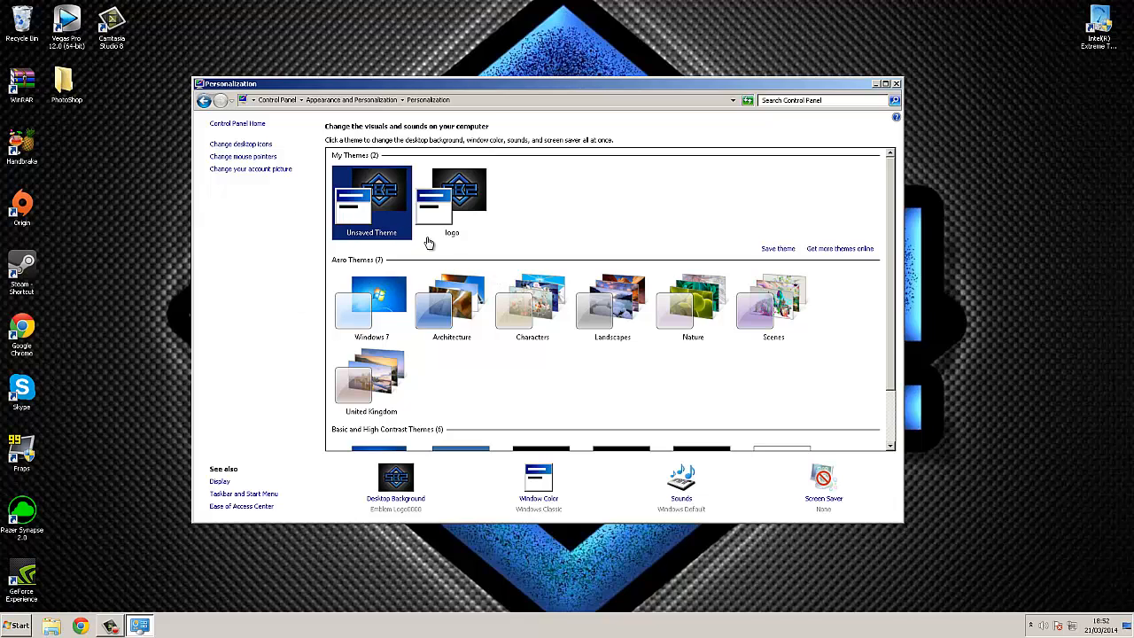
pyautogui.moveTo(468, 312)
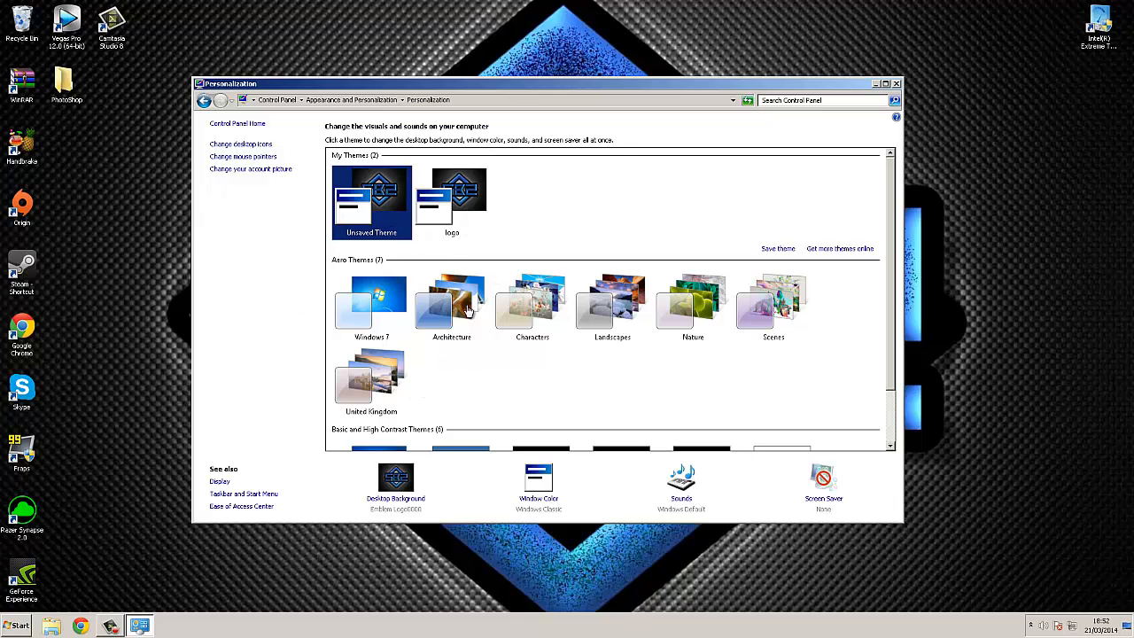
pyautogui.click(372, 304)
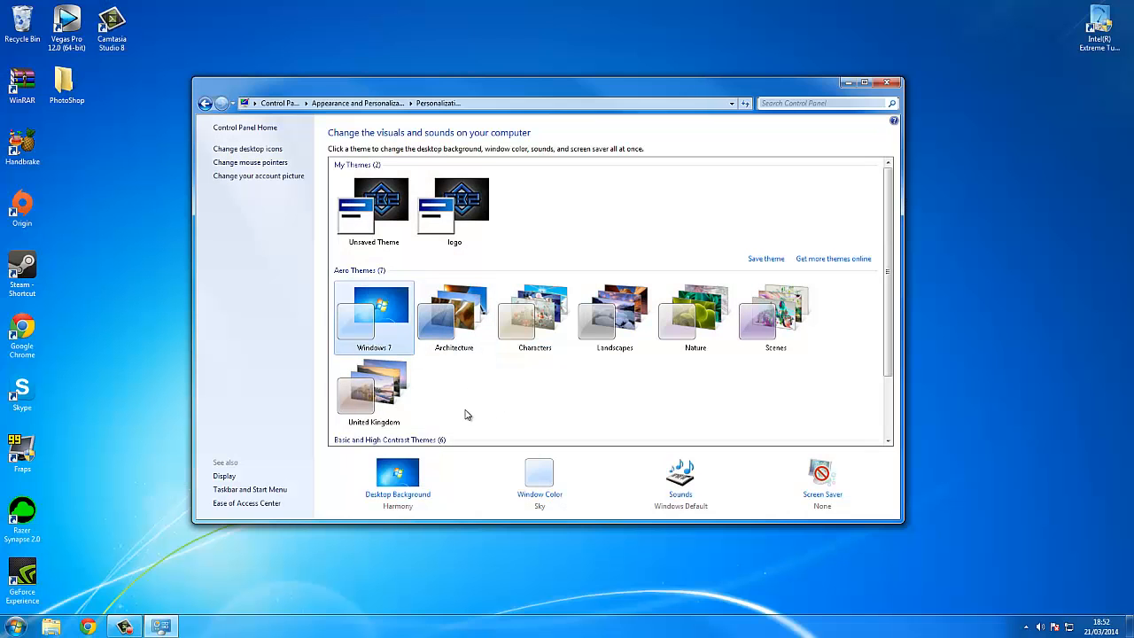
pyautogui.moveTo(113, 599)
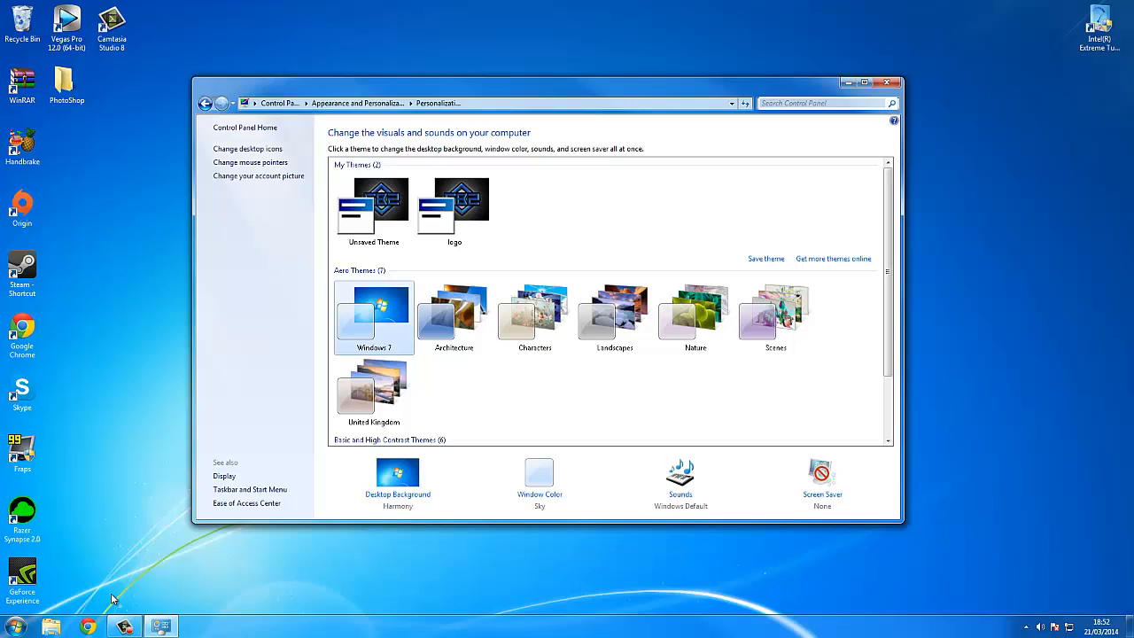
pyautogui.moveTo(913, 462)
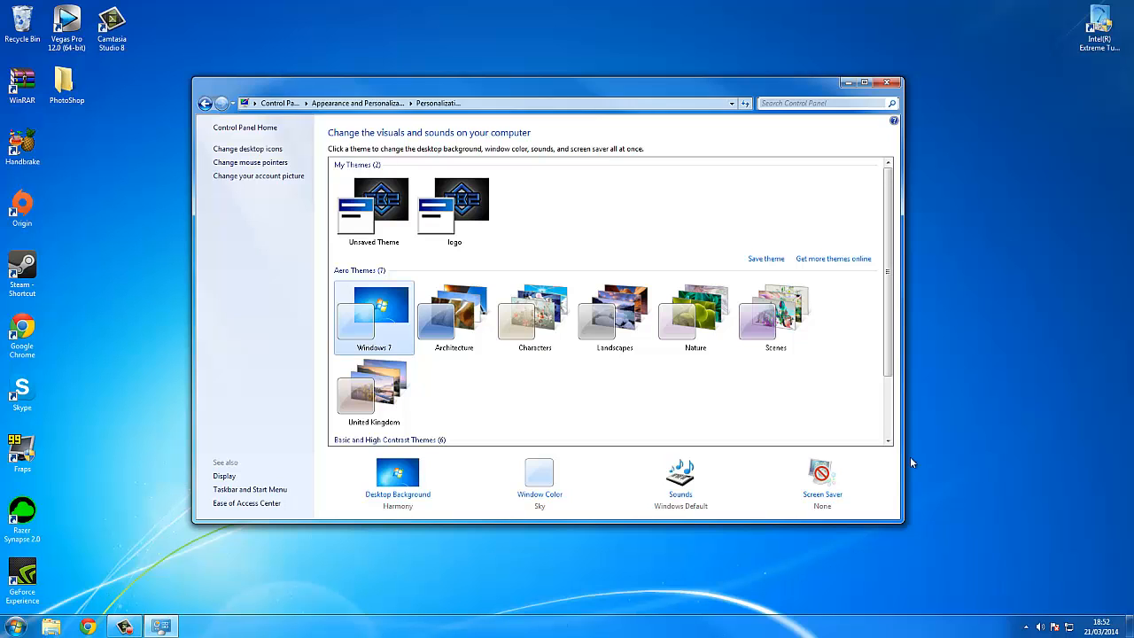
pyautogui.moveTo(397, 495)
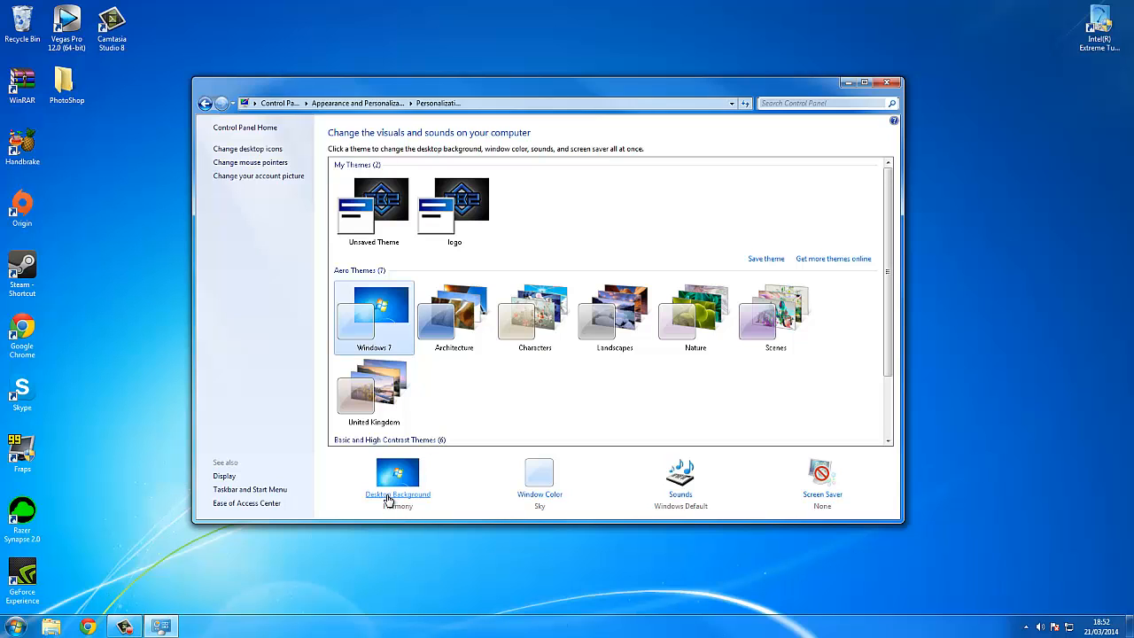
# Step: Go to the Desktop Background page from Personalization
pyautogui.click(397, 492)
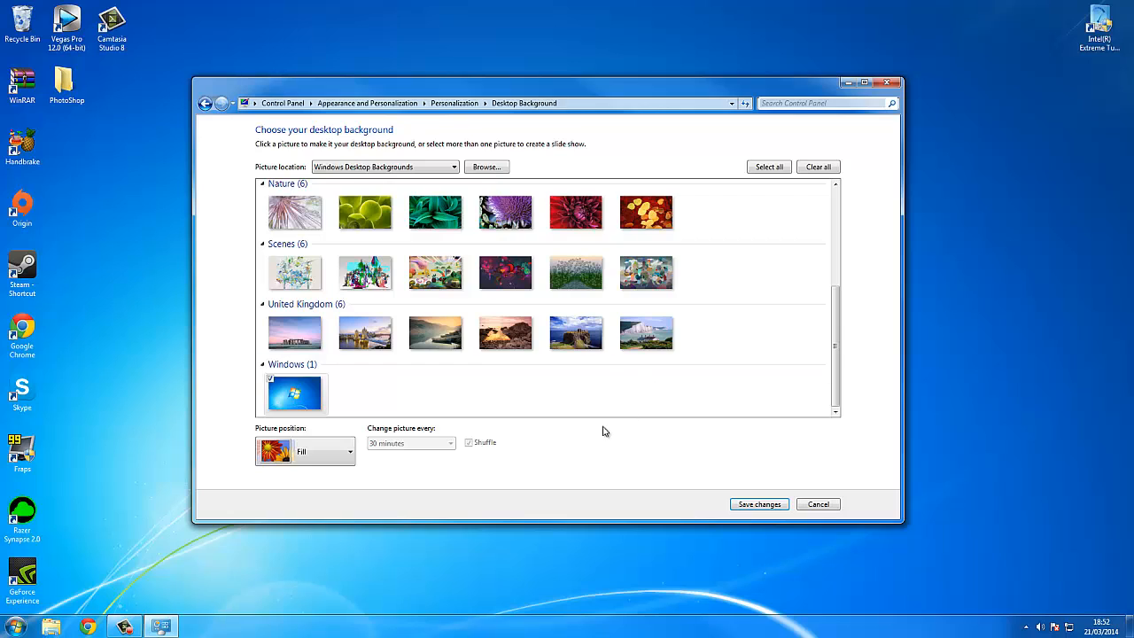
# Step: Browse to Youtube > Thumbnails and set the SK2 picture as the desktop background
pyautogui.click(576, 333)
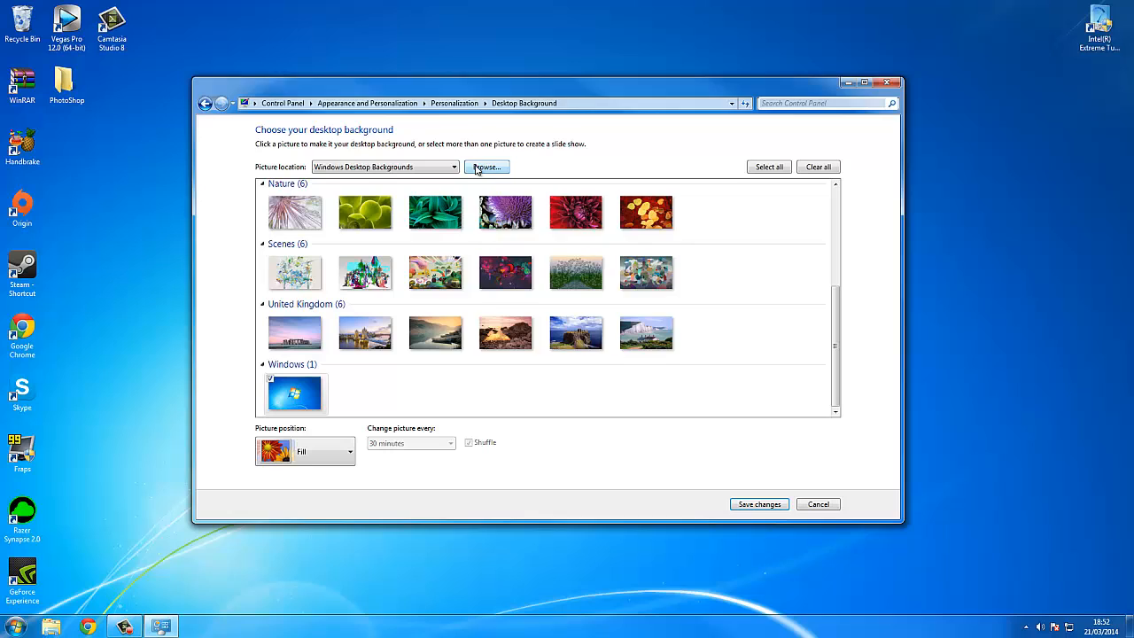
pyautogui.click(486, 167)
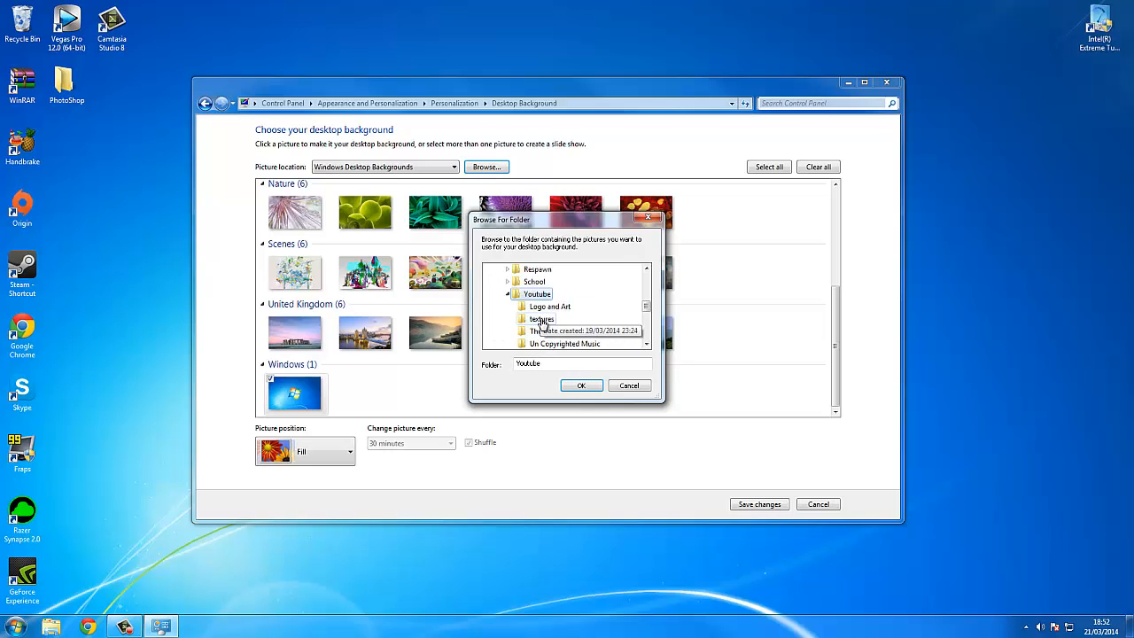
pyautogui.click(543, 319)
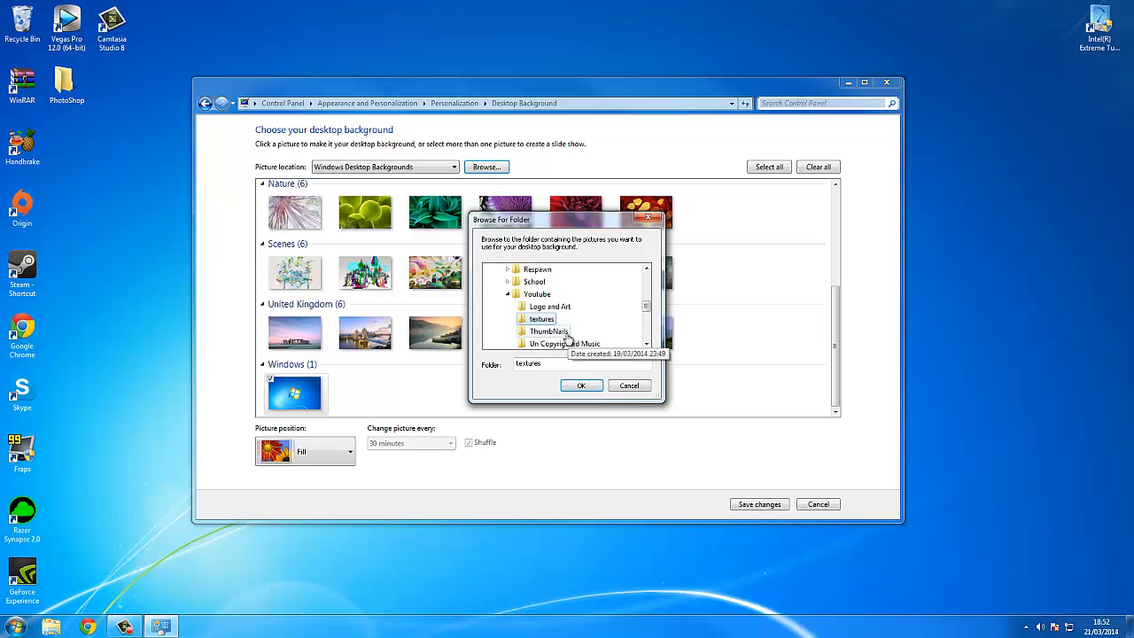
pyautogui.click(581, 384)
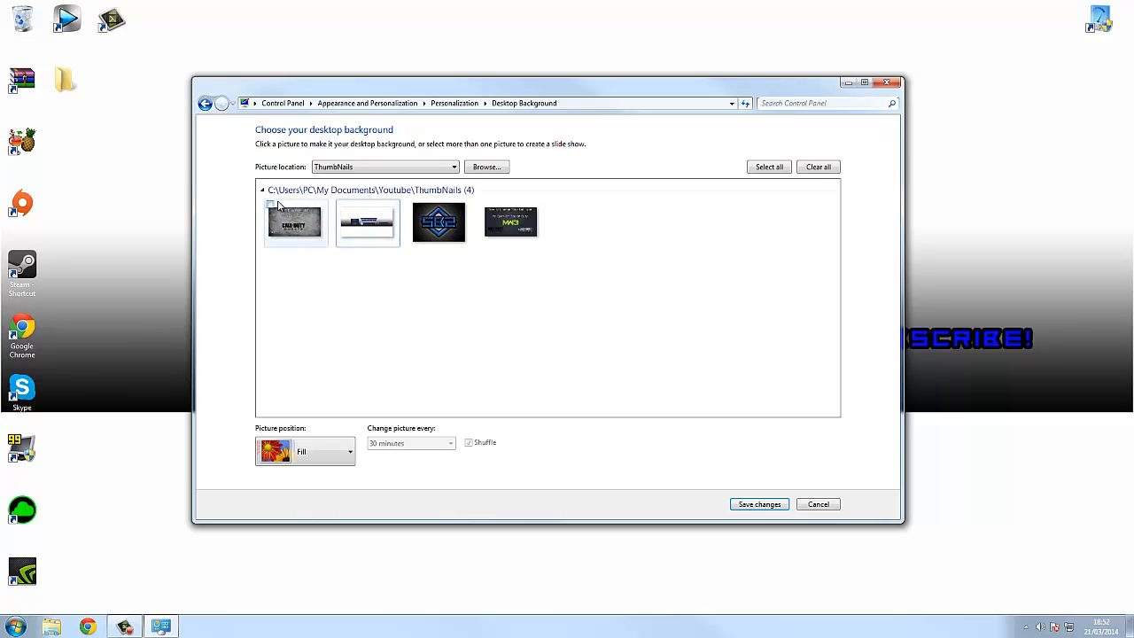
pyautogui.click(439, 223)
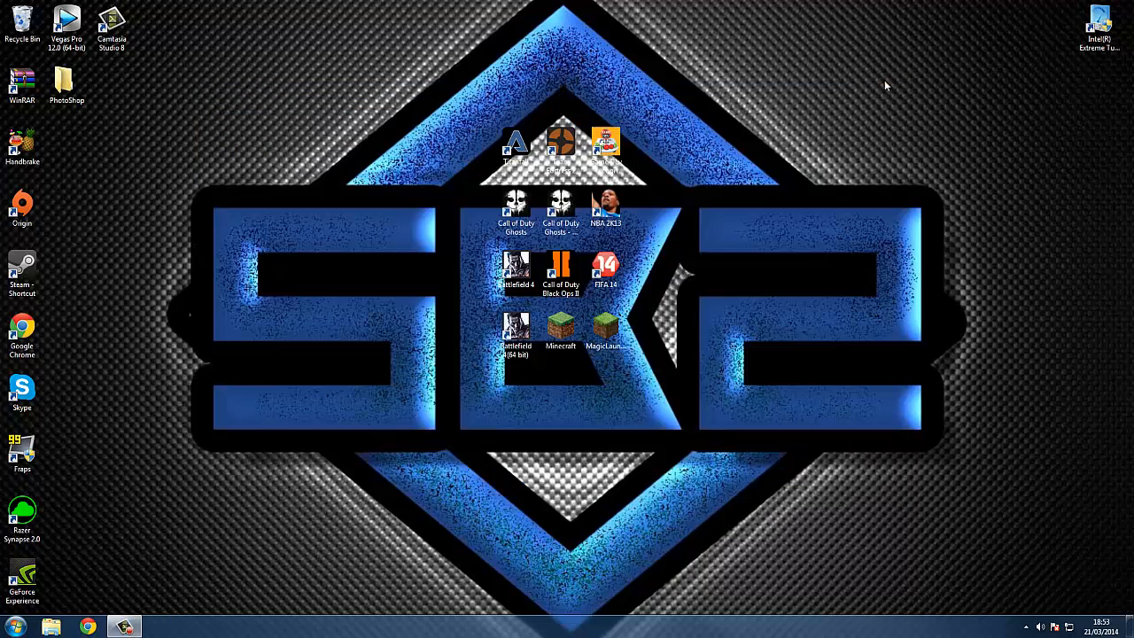
pyautogui.moveTo(212, 482)
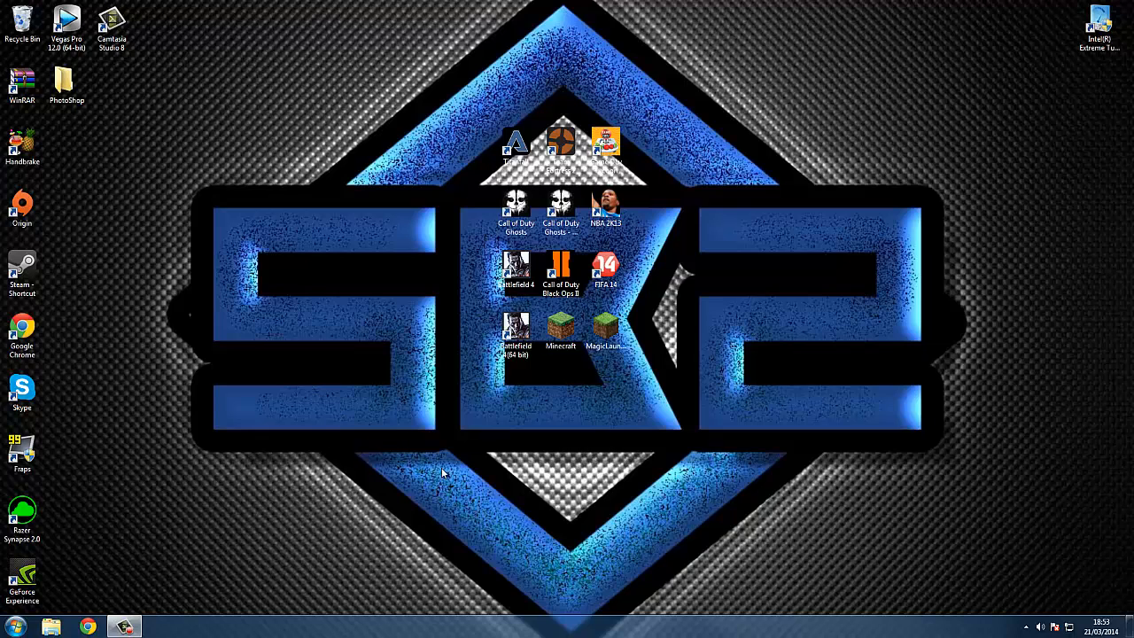
pyautogui.click(514, 270)
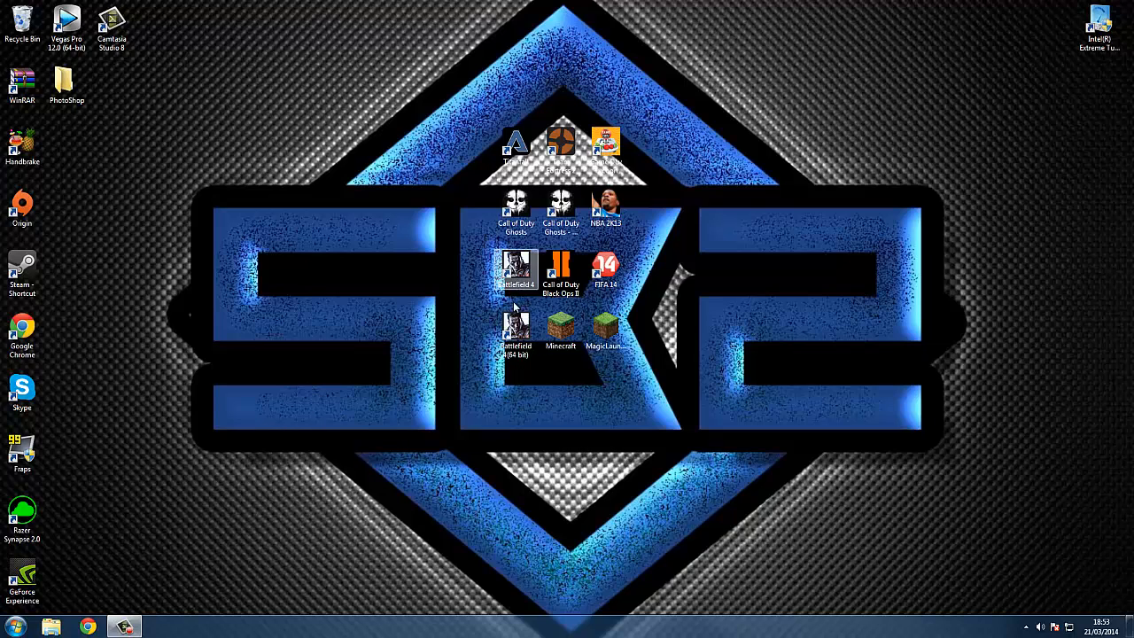
pyautogui.click(516, 270)
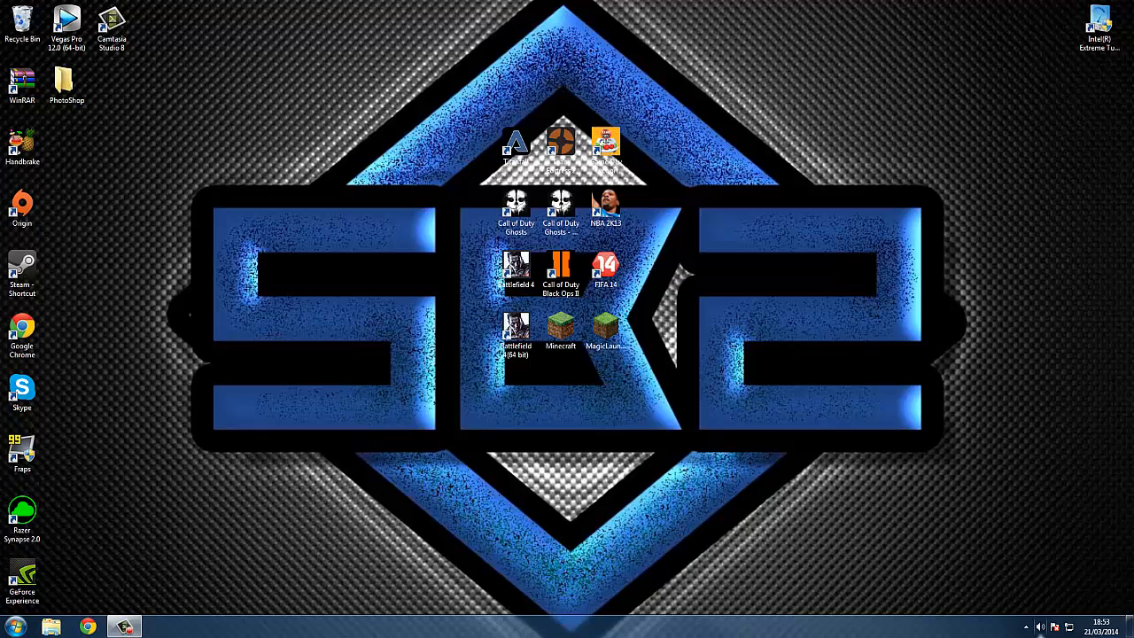
pyautogui.click(14, 627)
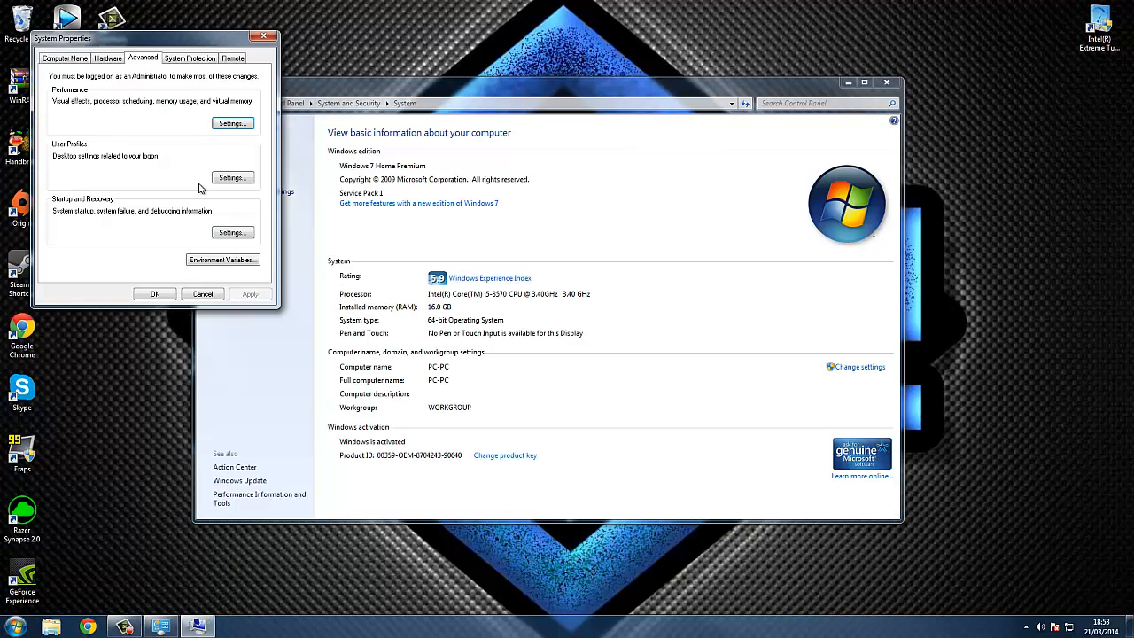
# Step: Reopen Performance Options and confirm 'Adjust for best performance' with OK
pyautogui.click(232, 125)
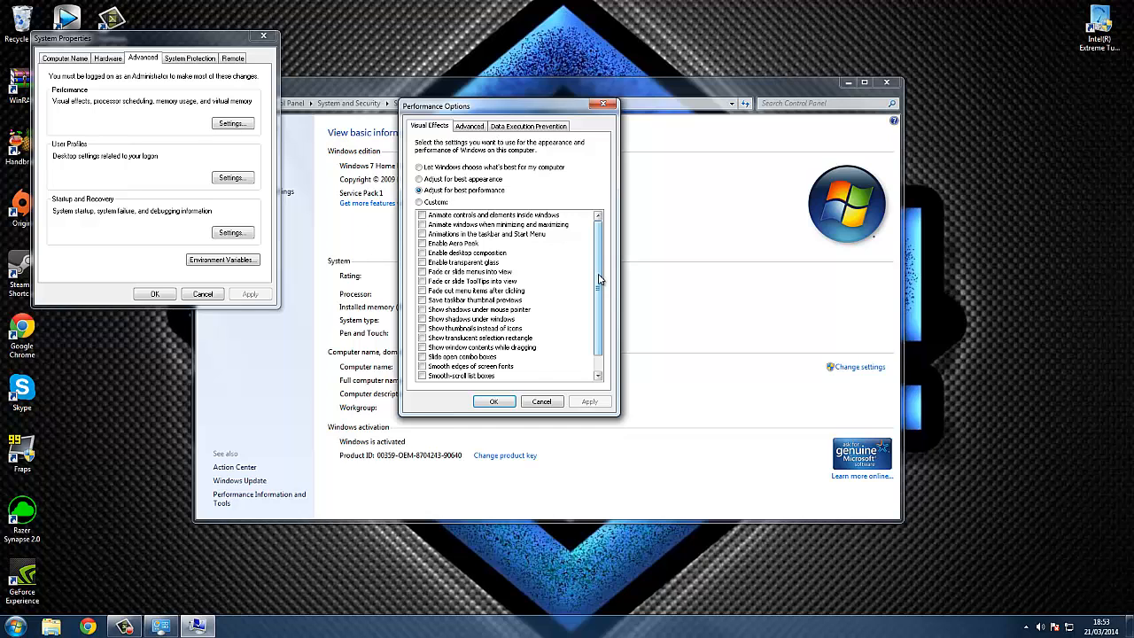
pyautogui.scroll(-3)
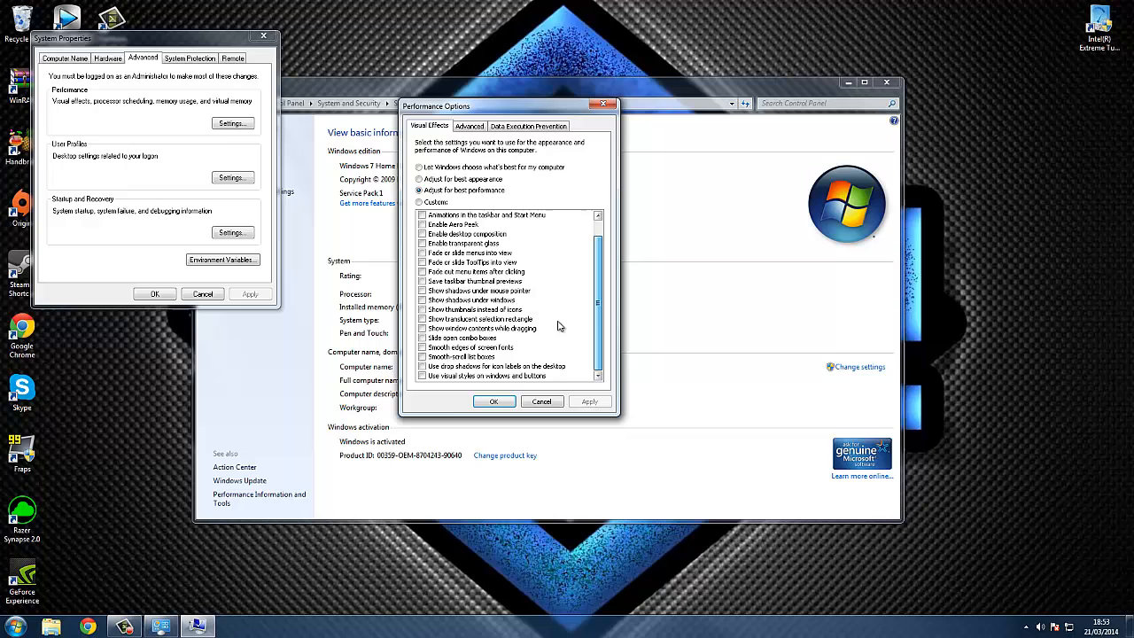
pyautogui.click(492, 401)
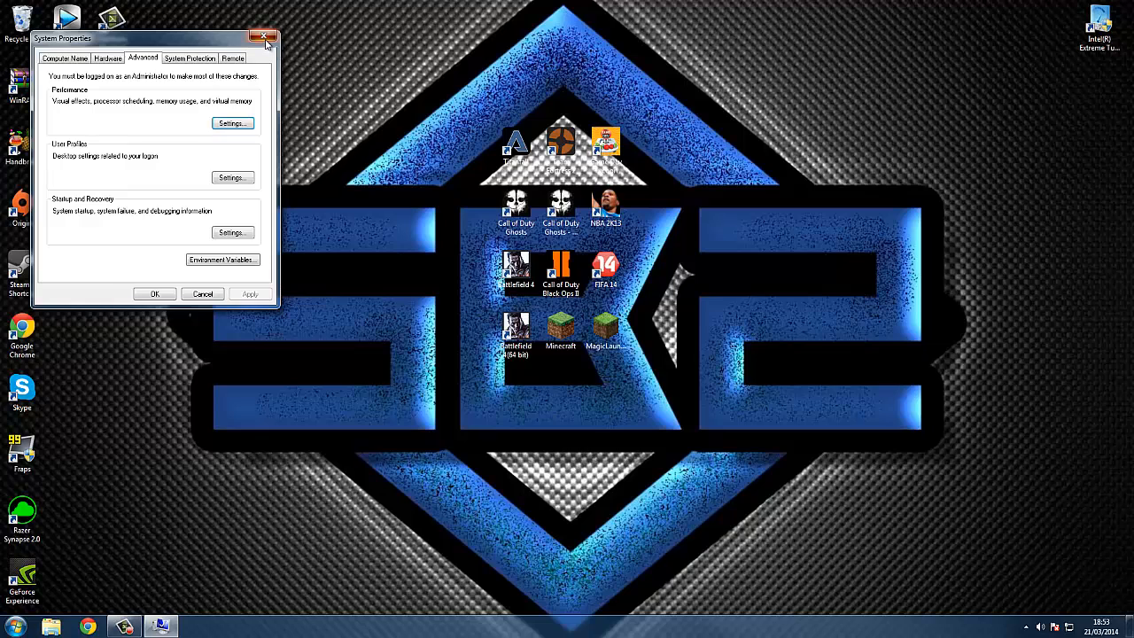
# Step: Close the System Properties dialog, leaving the SK2 desktop showing
pyautogui.click(264, 38)
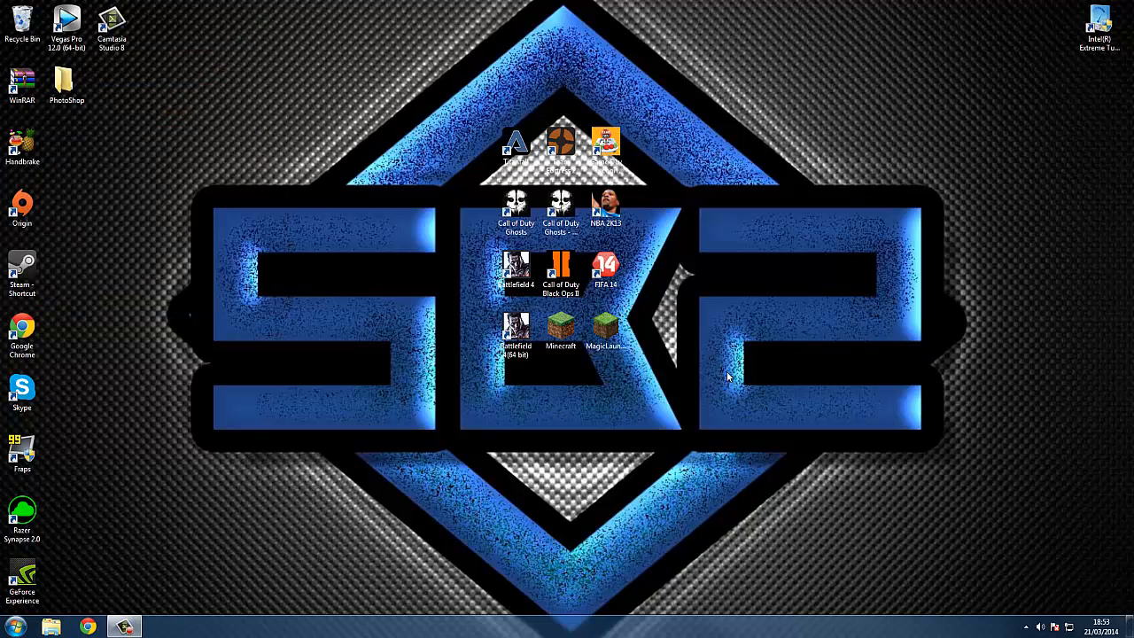
pyautogui.moveTo(672, 367)
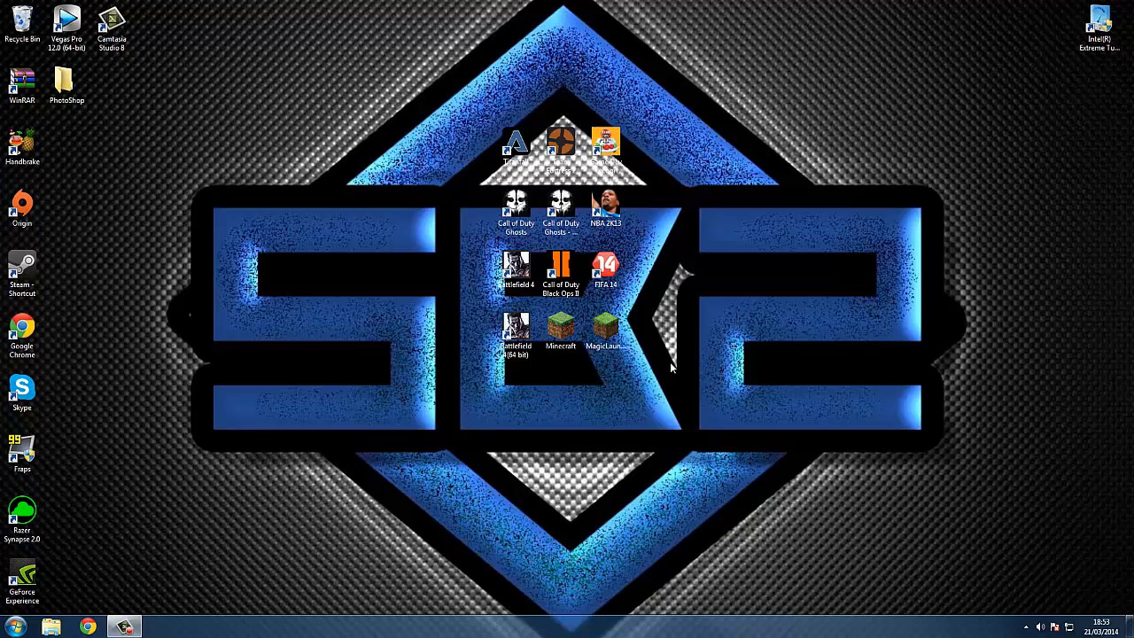
pyautogui.moveTo(677, 370)
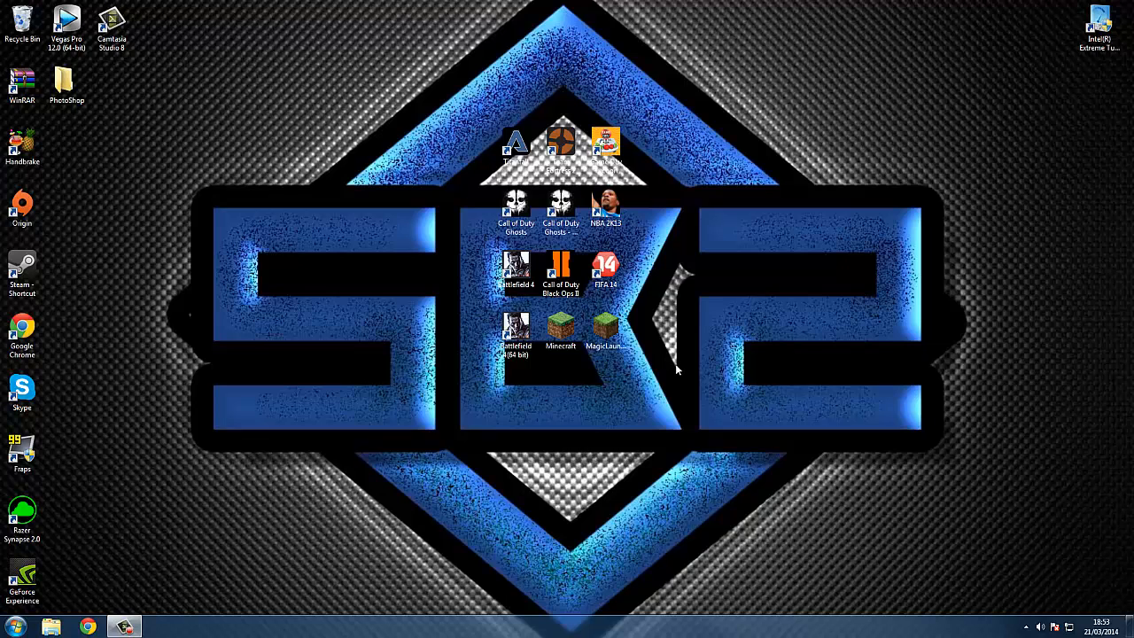
pyautogui.moveTo(729, 336)
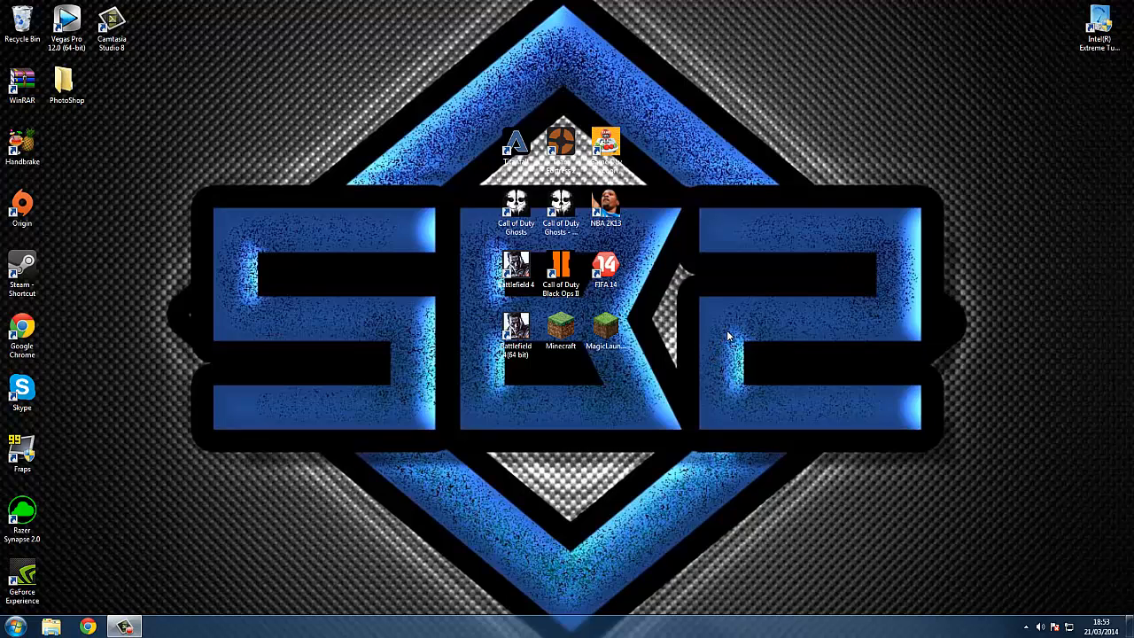
pyautogui.moveTo(801, 333)
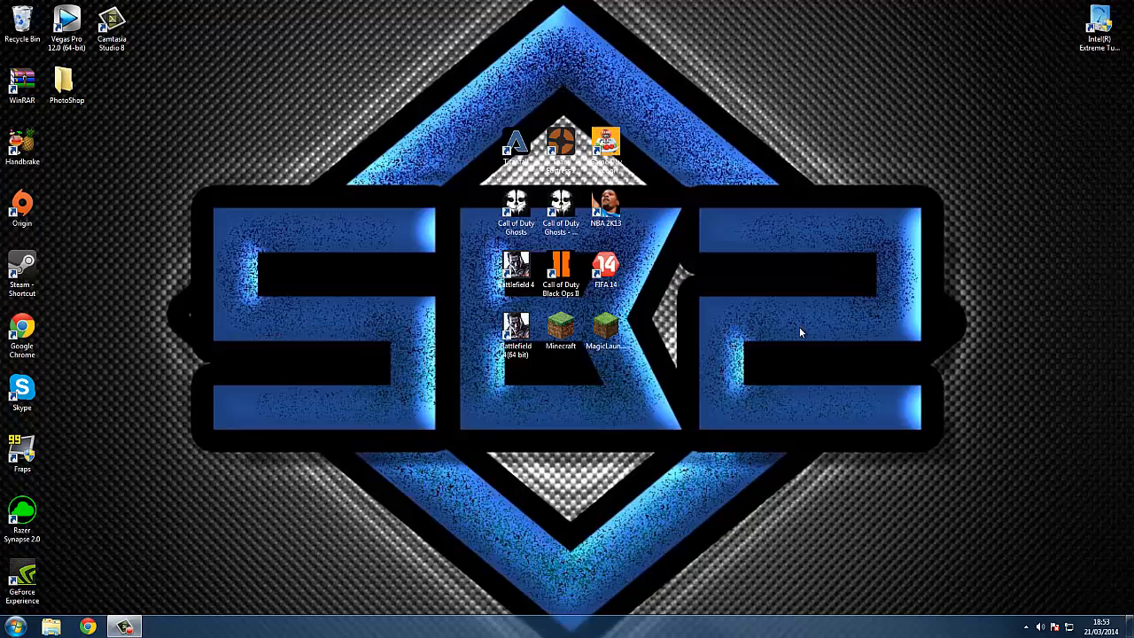
pyautogui.moveTo(743, 351)
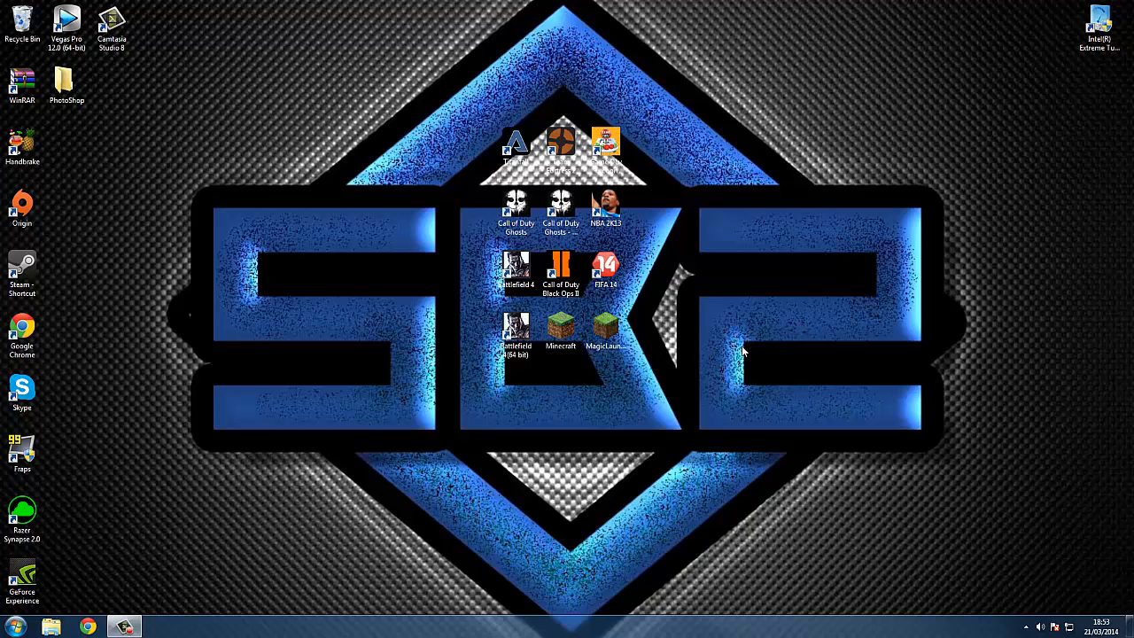
pyautogui.moveTo(725, 355)
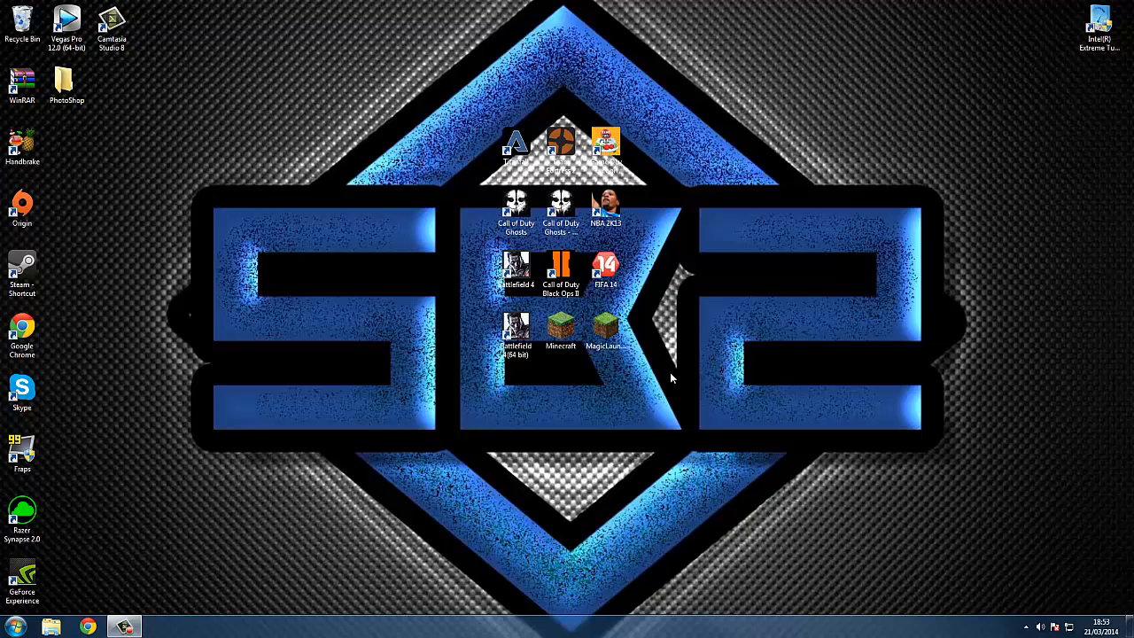
pyautogui.moveTo(784, 468)
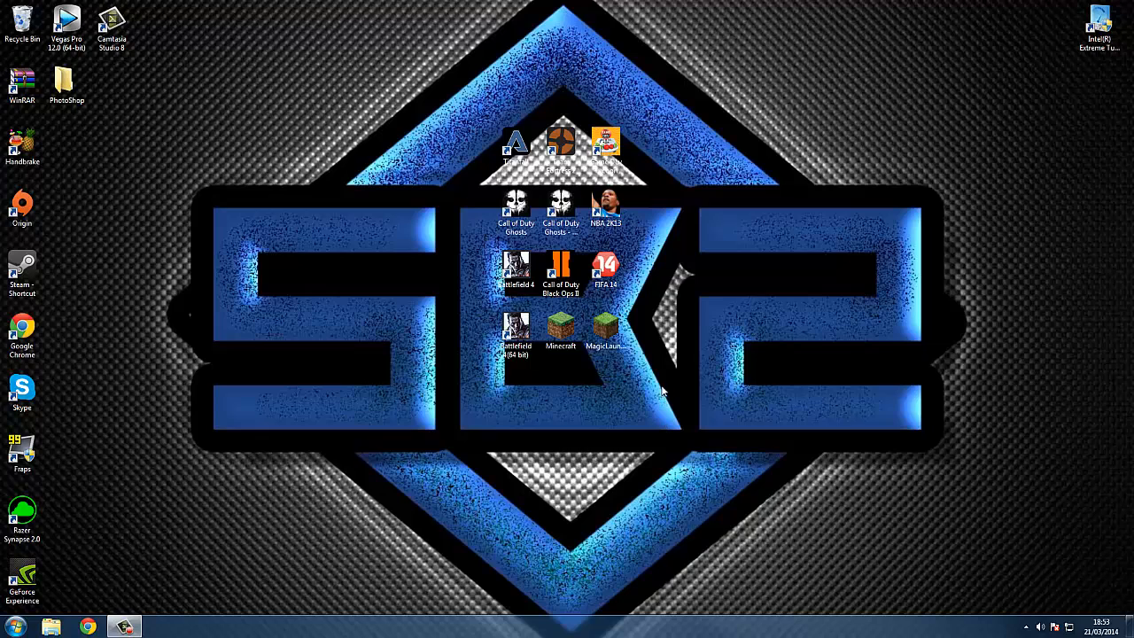
pyautogui.moveTo(665, 305)
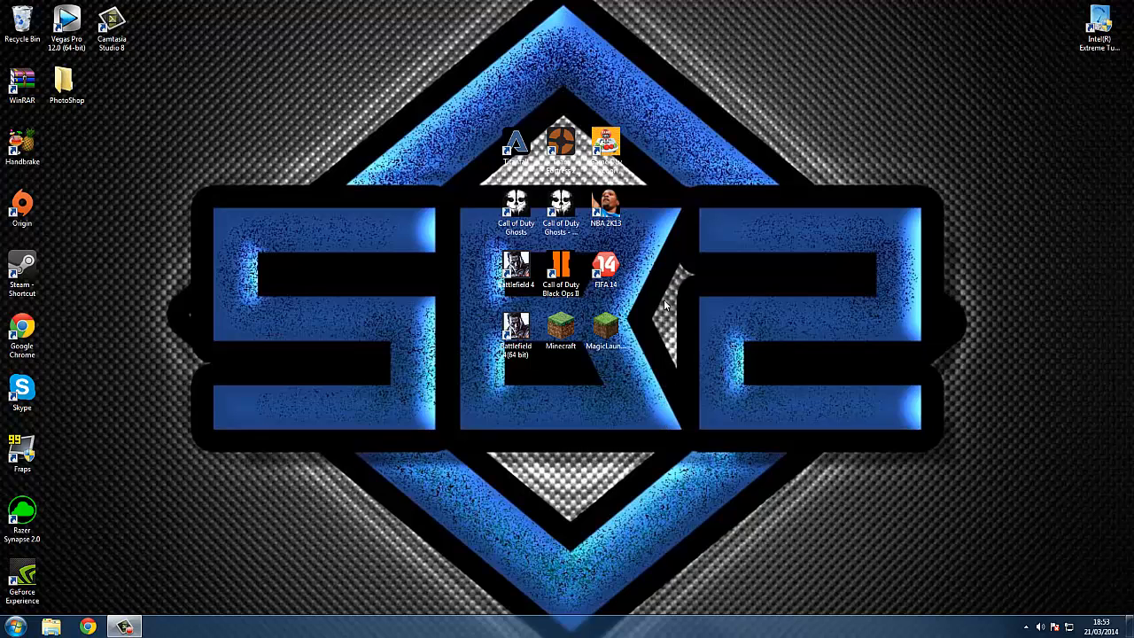
pyautogui.moveTo(731, 351)
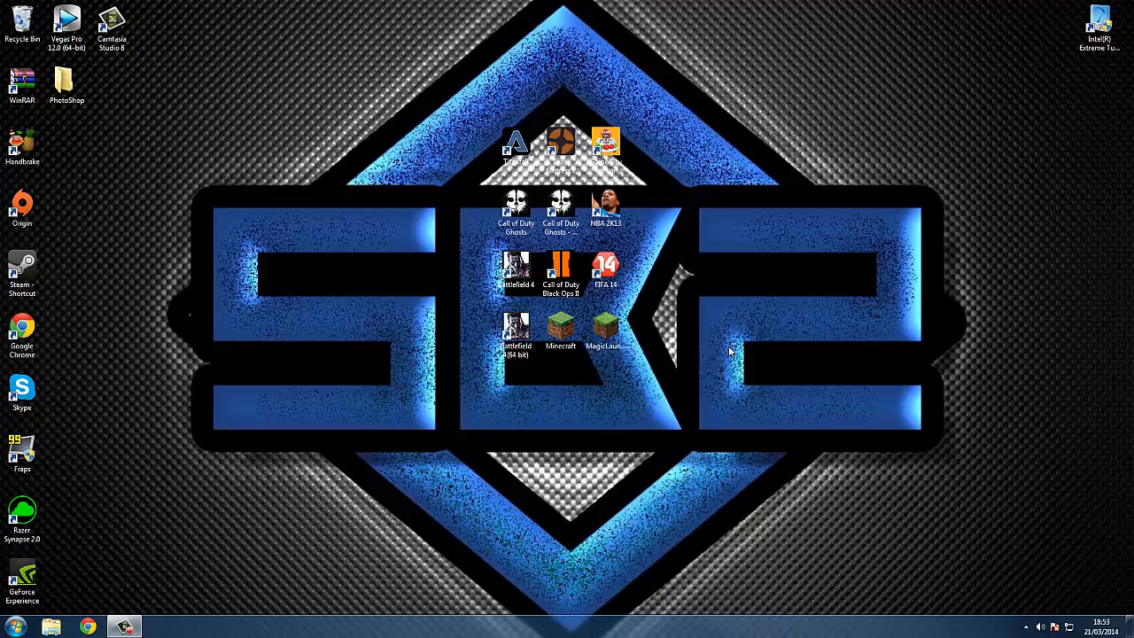
pyautogui.doubleClick(606, 326)
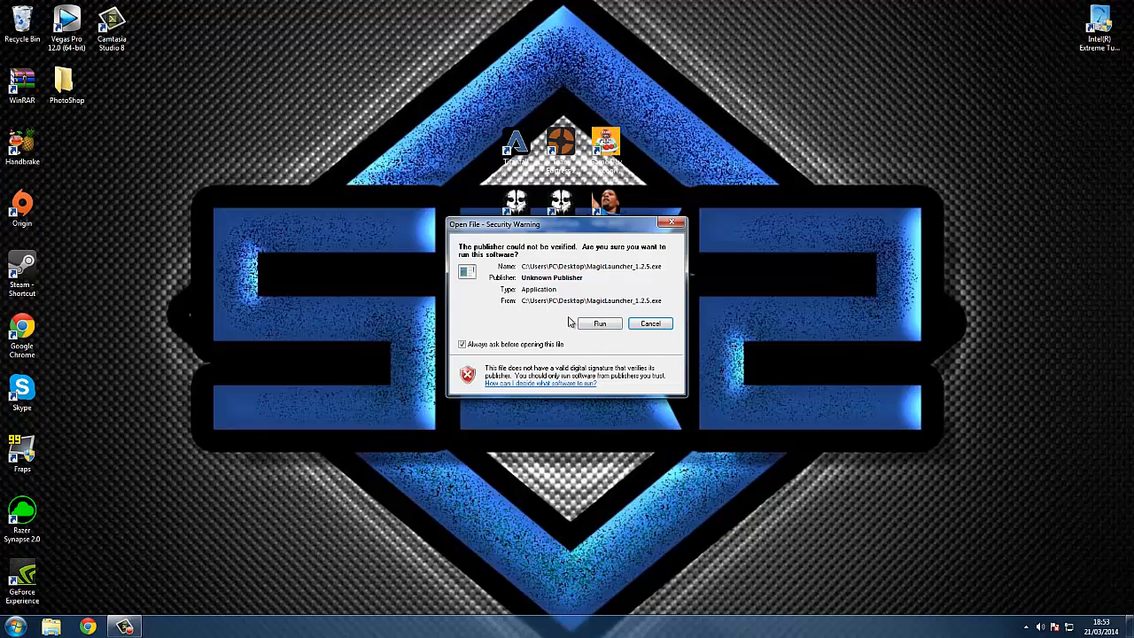
pyautogui.click(599, 322)
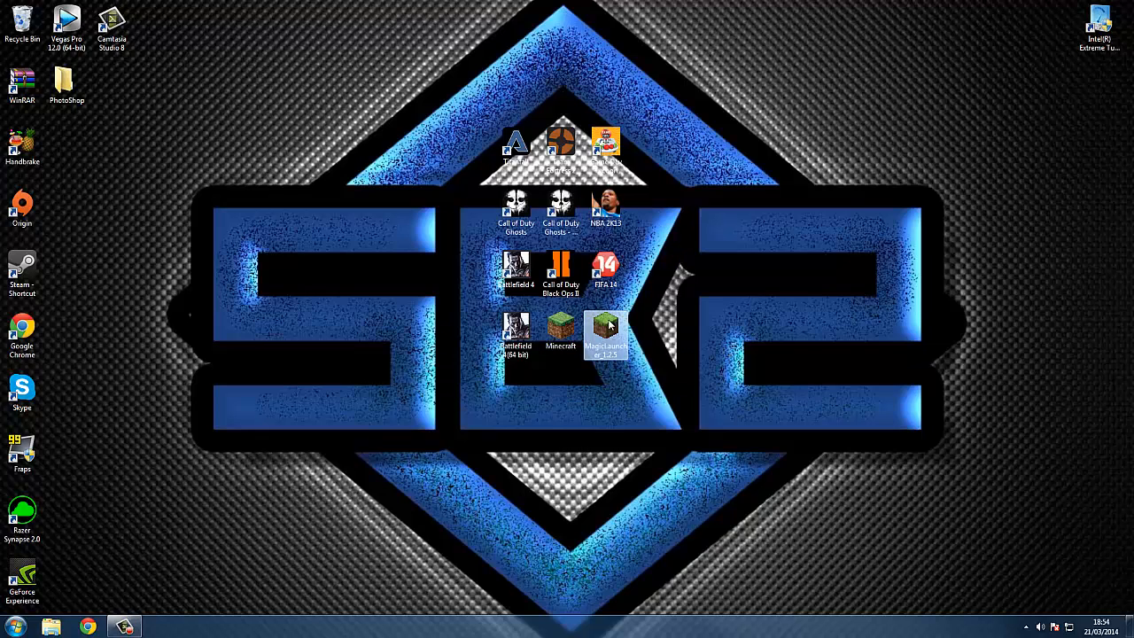
pyautogui.moveTo(713, 274)
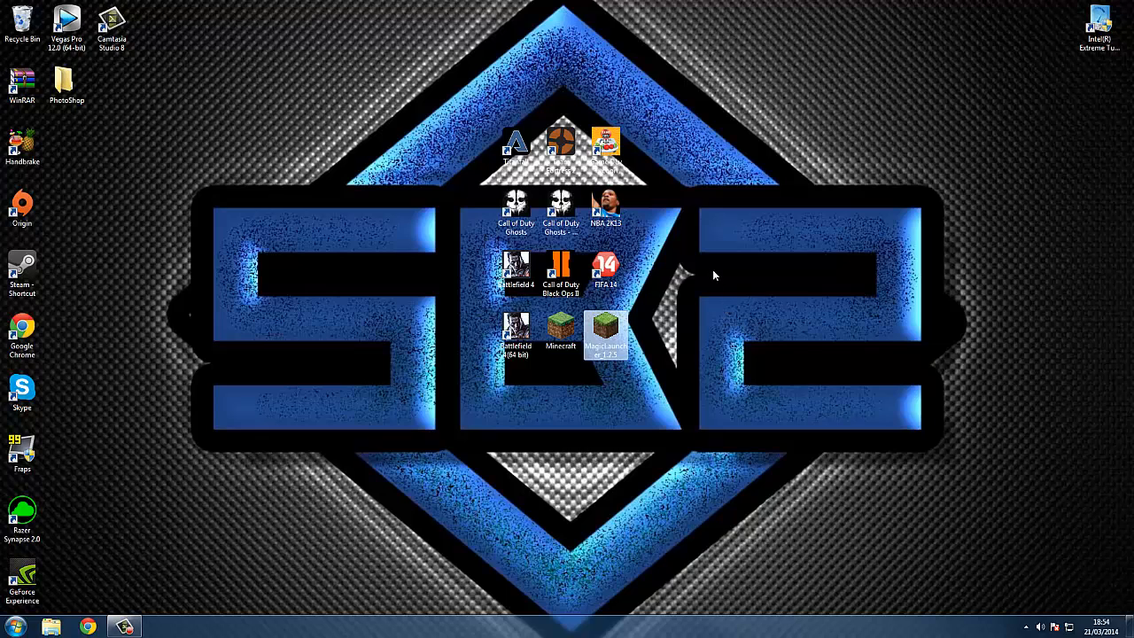
pyautogui.click(607, 270)
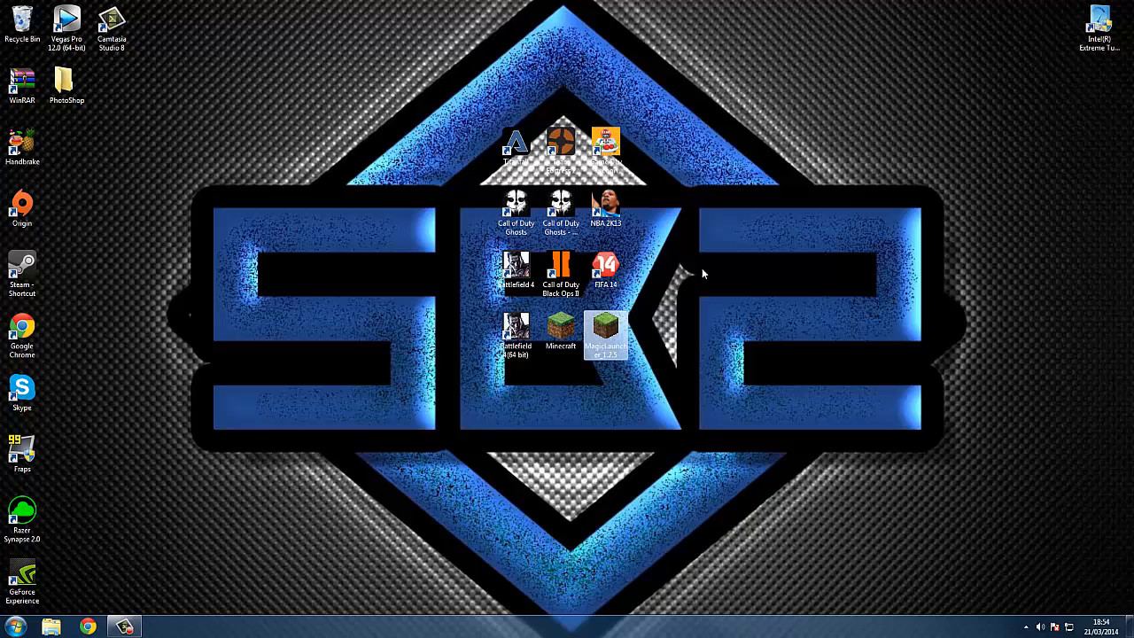
pyautogui.moveTo(747, 228)
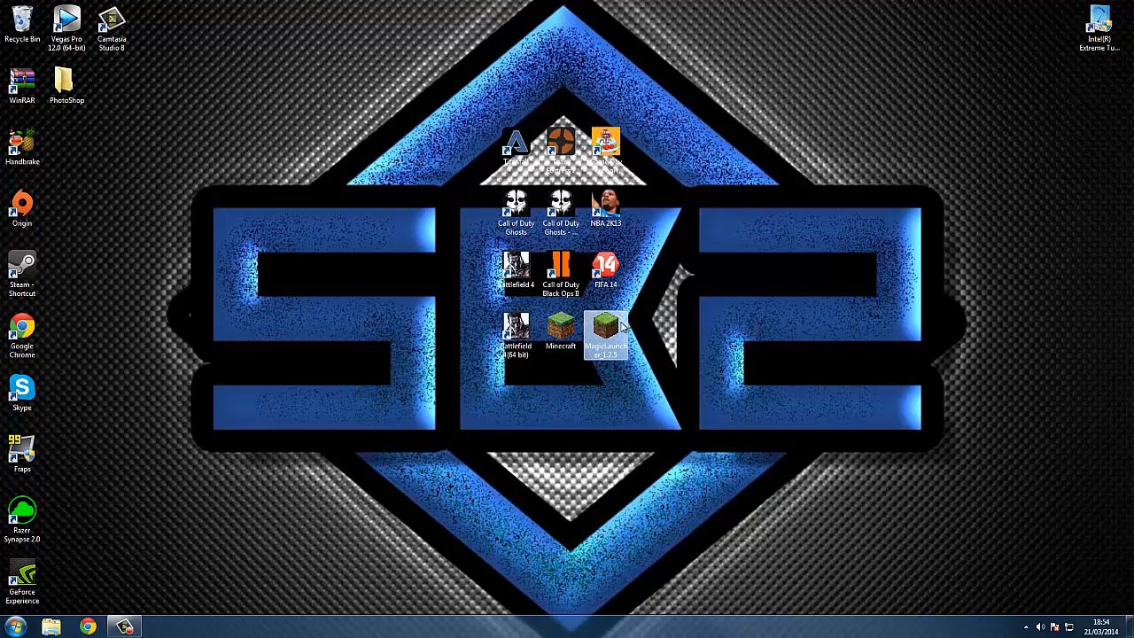
pyautogui.moveTo(851, 305)
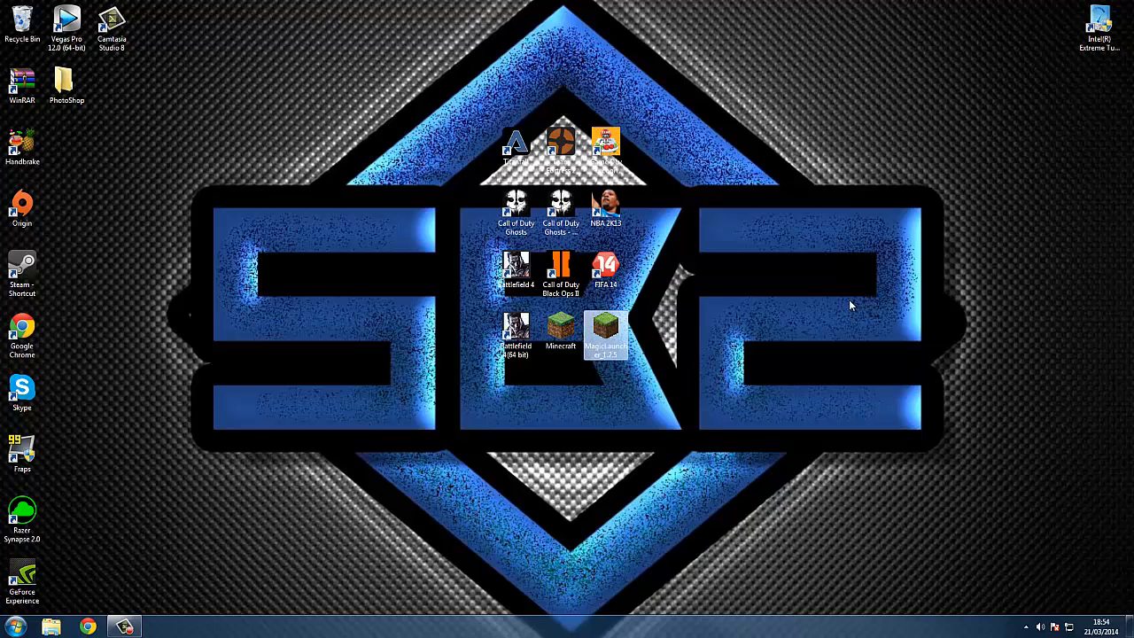